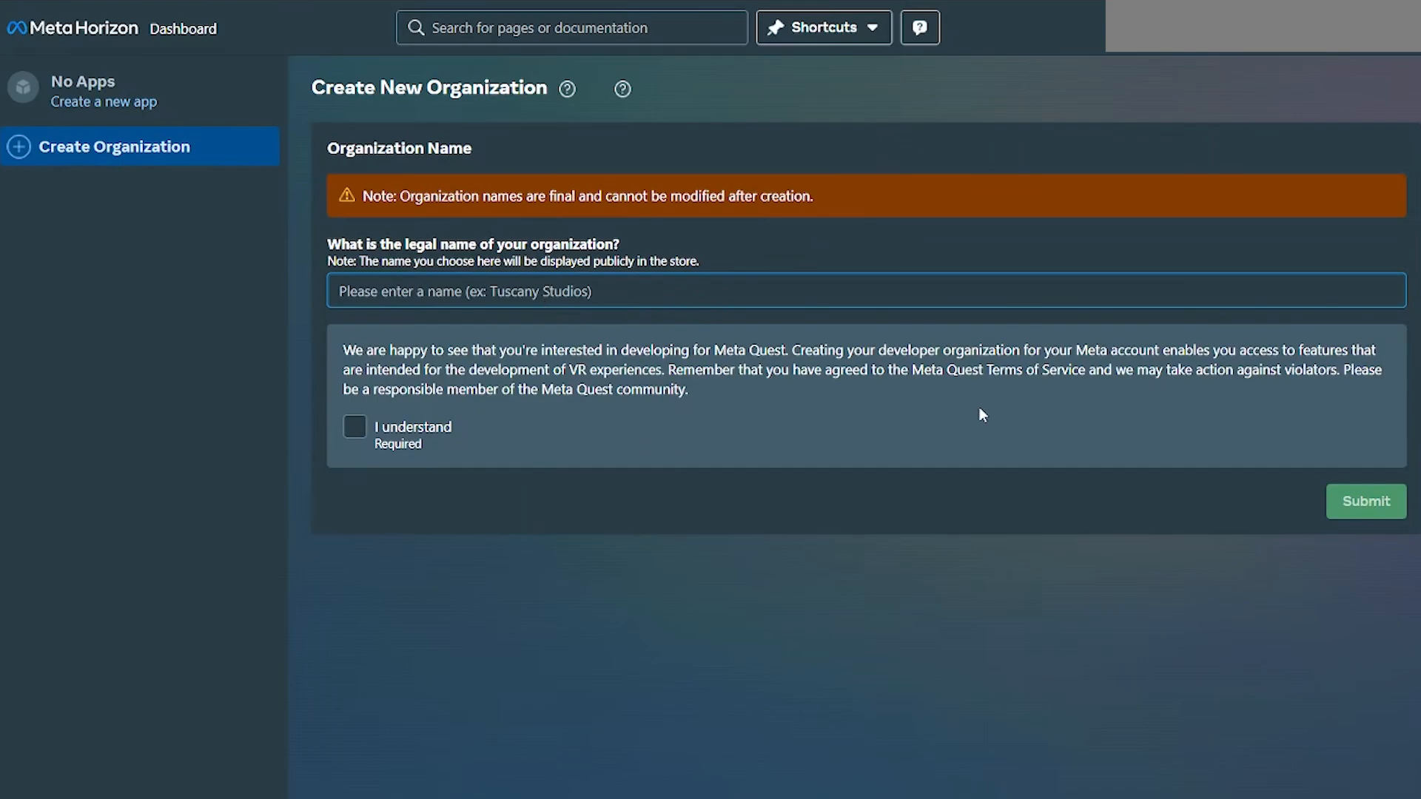
{"action": "mouse_move", "coordinate": [733, 396]}
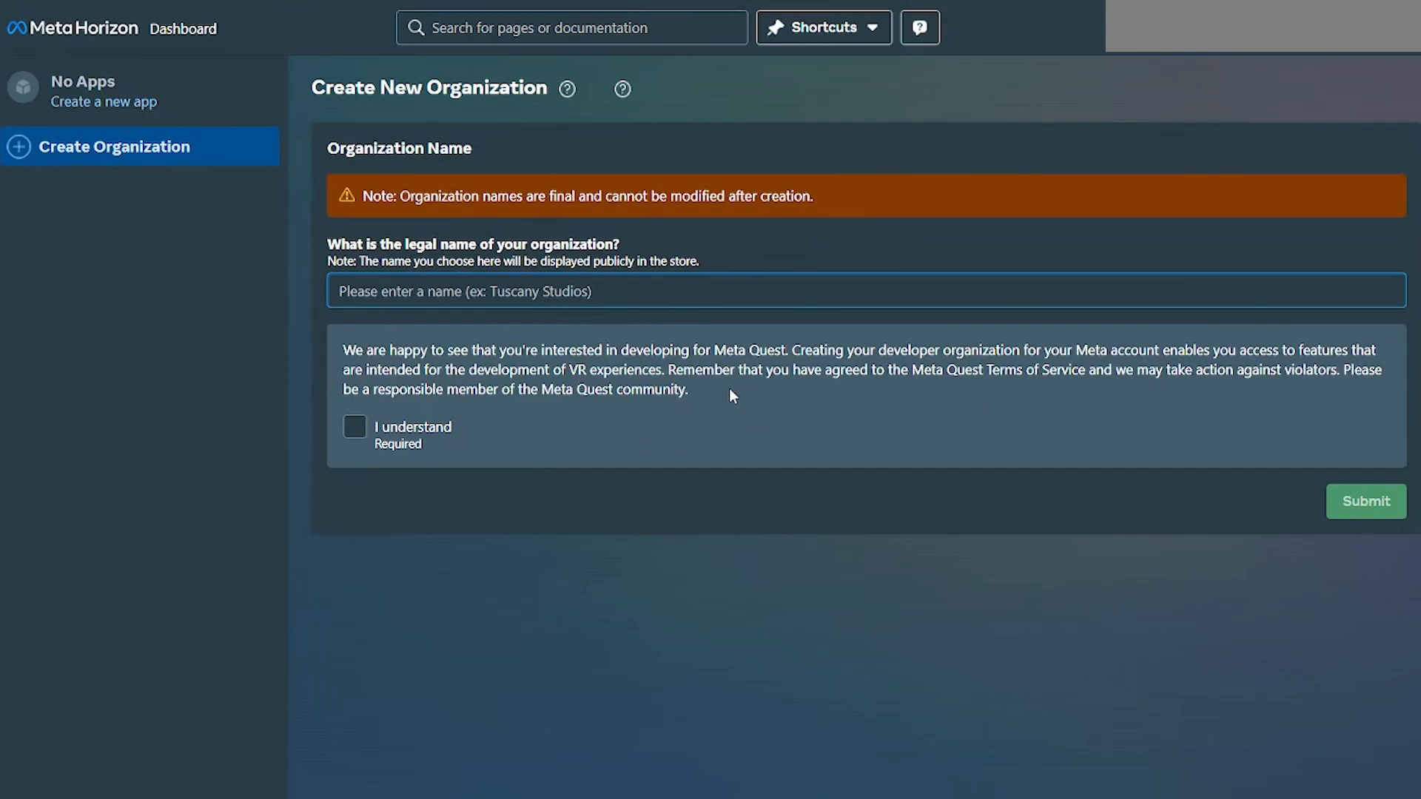
Step: Reach the Meta Quest 2 headset settings and its Developer Mode entry in the Meta Horizon app
{"action": "left_click", "coordinate": [354, 426]}
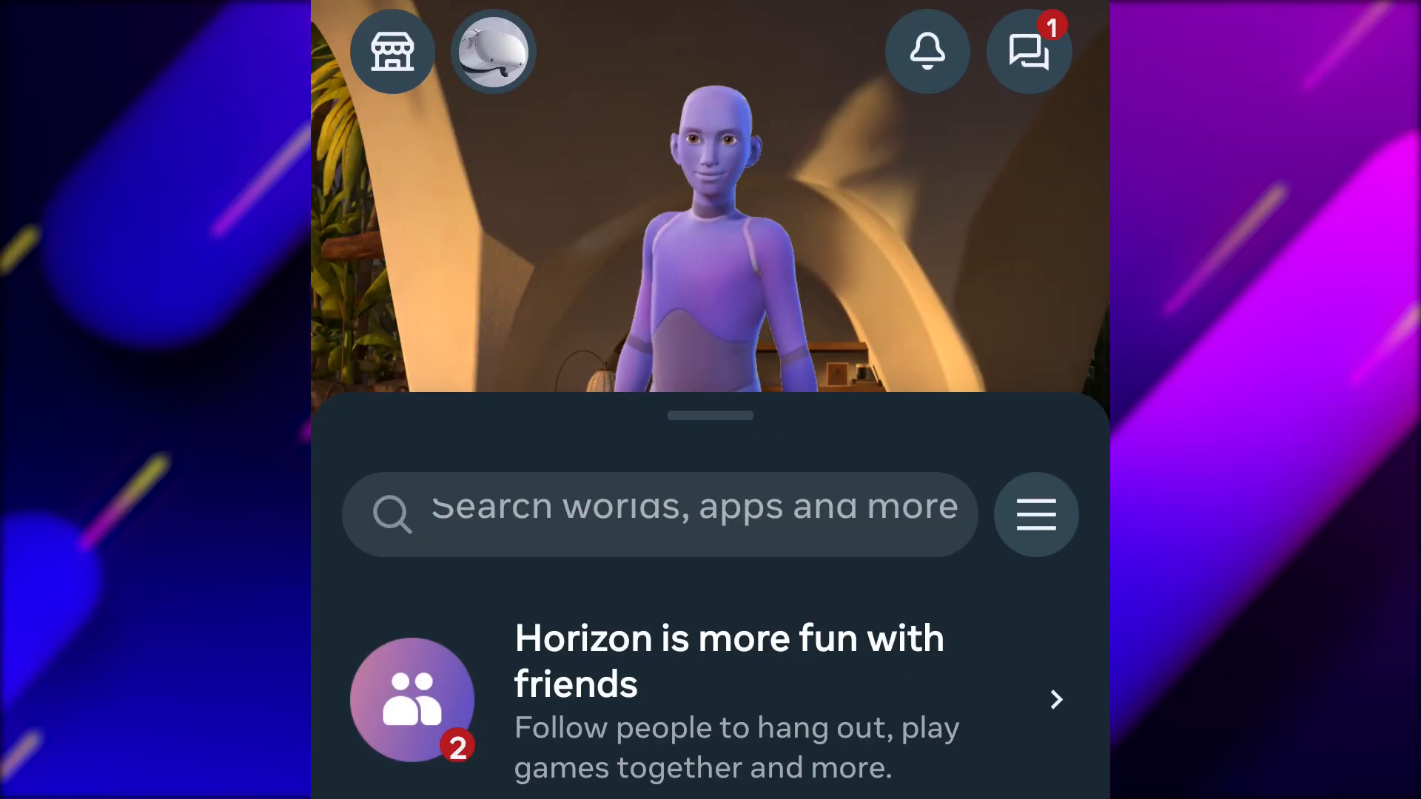
{"action": "left_click", "coordinate": [493, 52]}
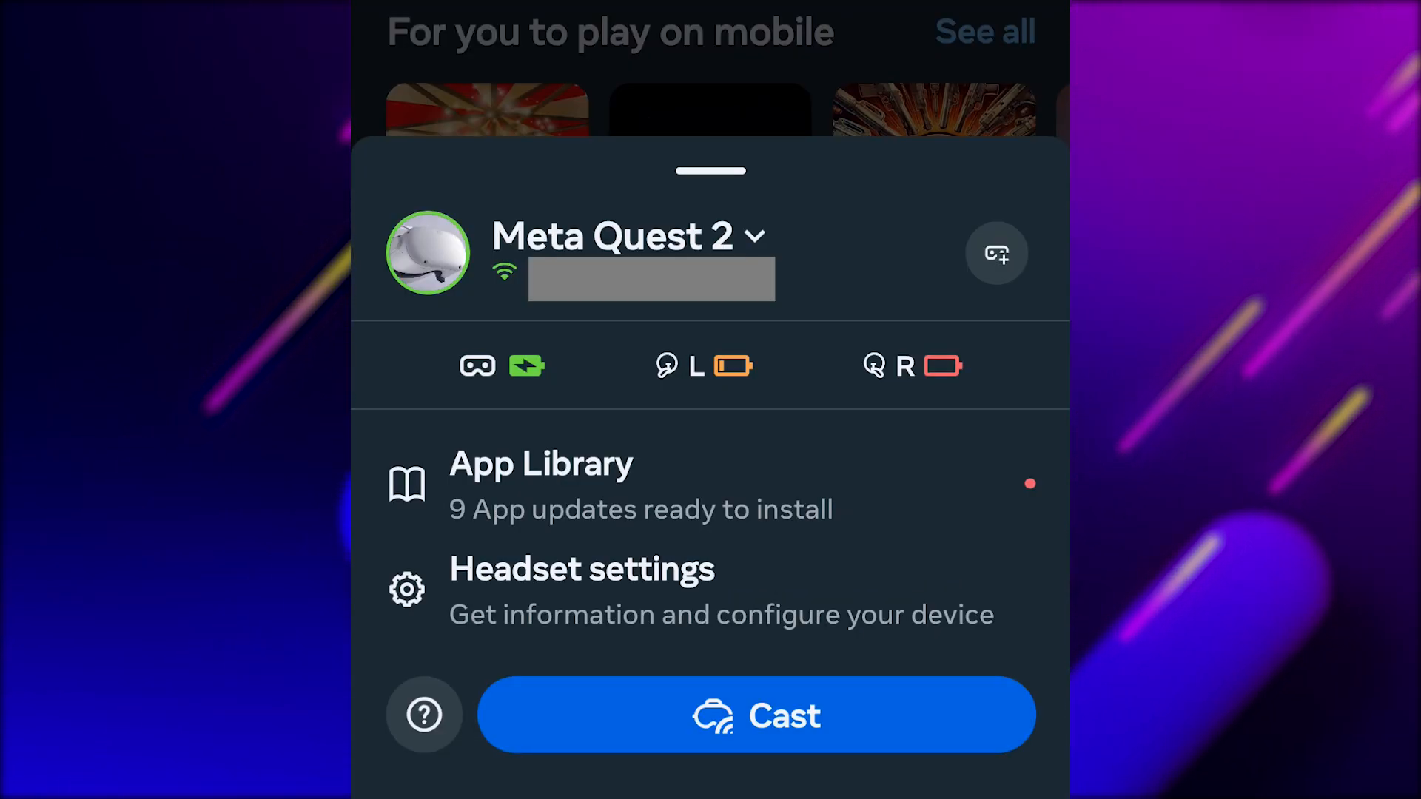
{"action": "left_click", "coordinate": [583, 568]}
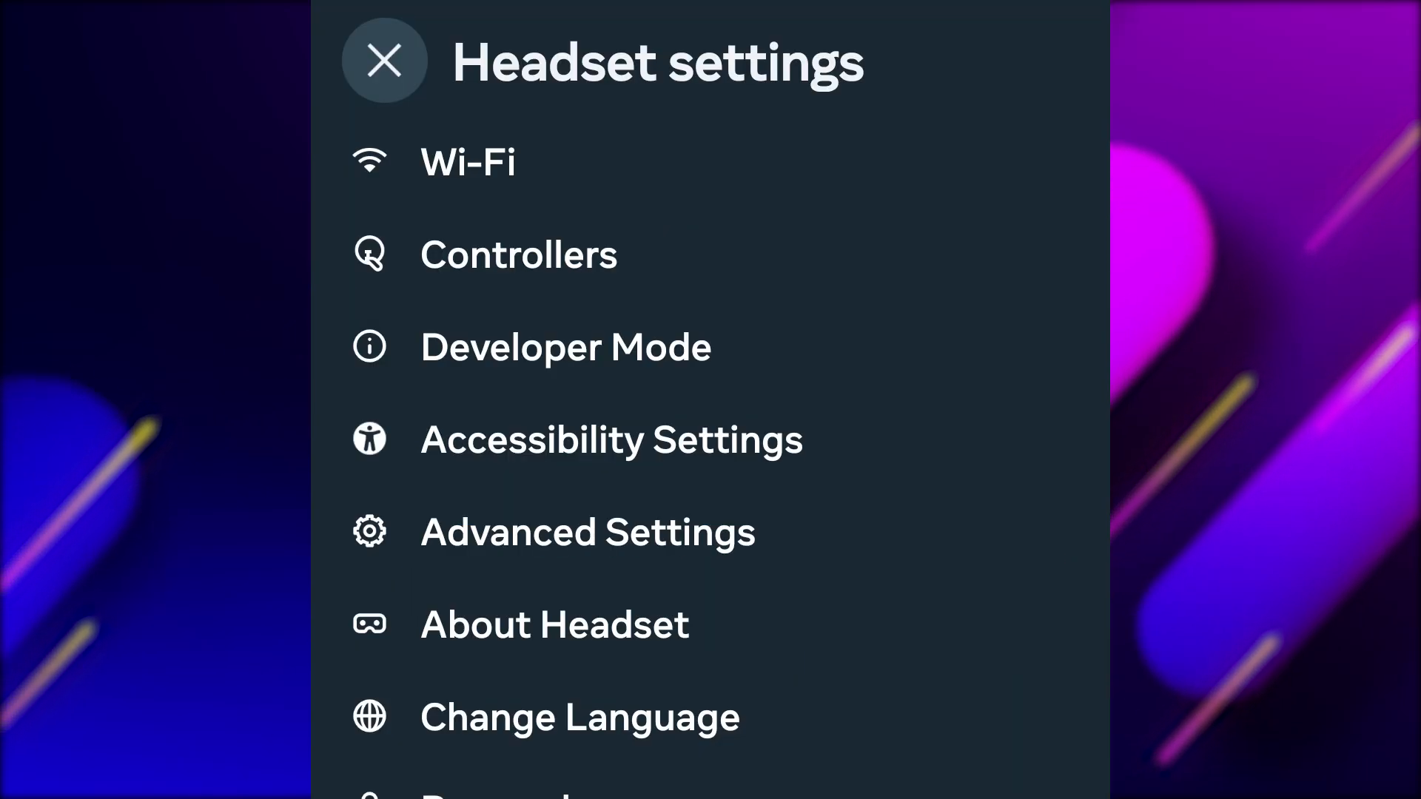
{"action": "left_click", "coordinate": [565, 346]}
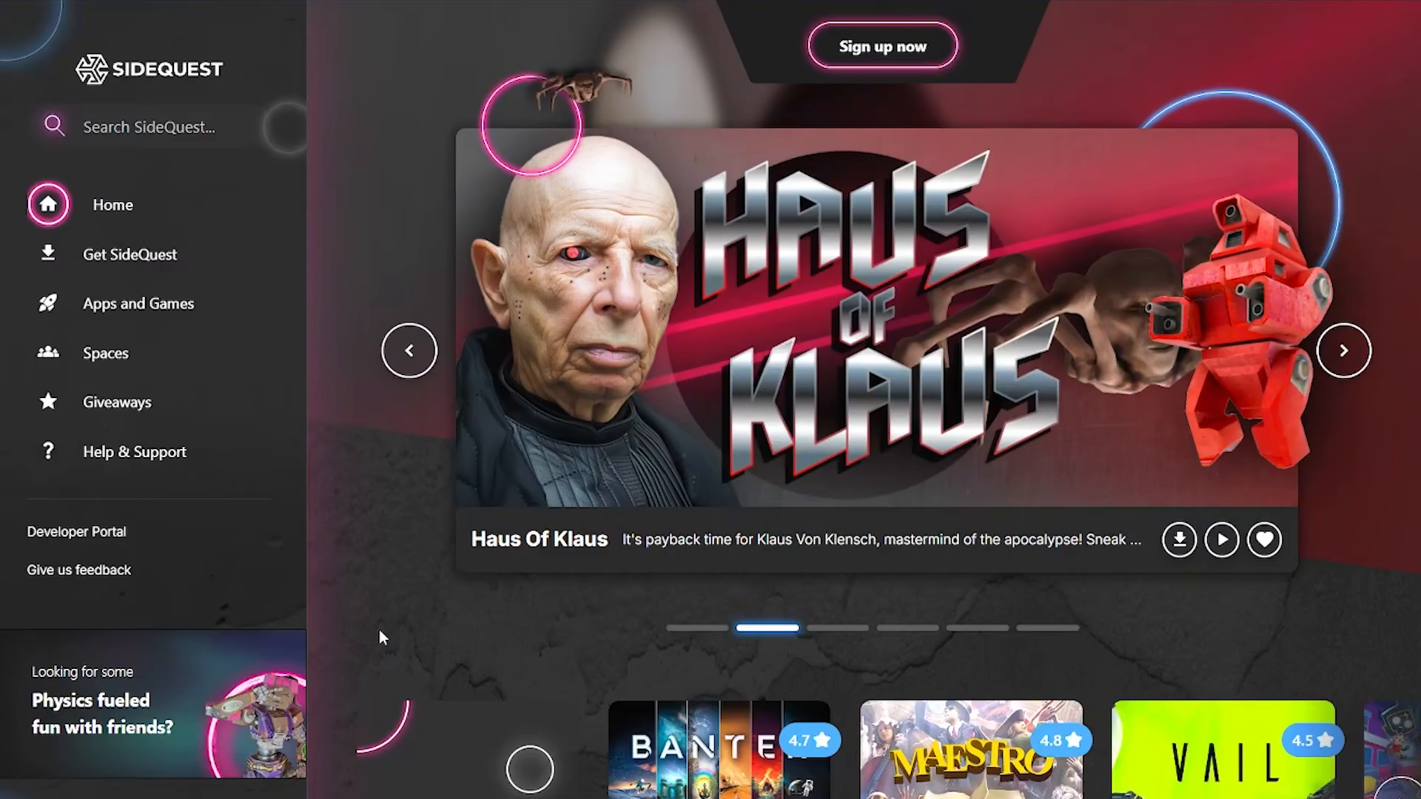
Step: Go to sidequestvr.com's Get SideQuest page with the Web and Advanced installers
{"action": "left_click", "coordinate": [1345, 349]}
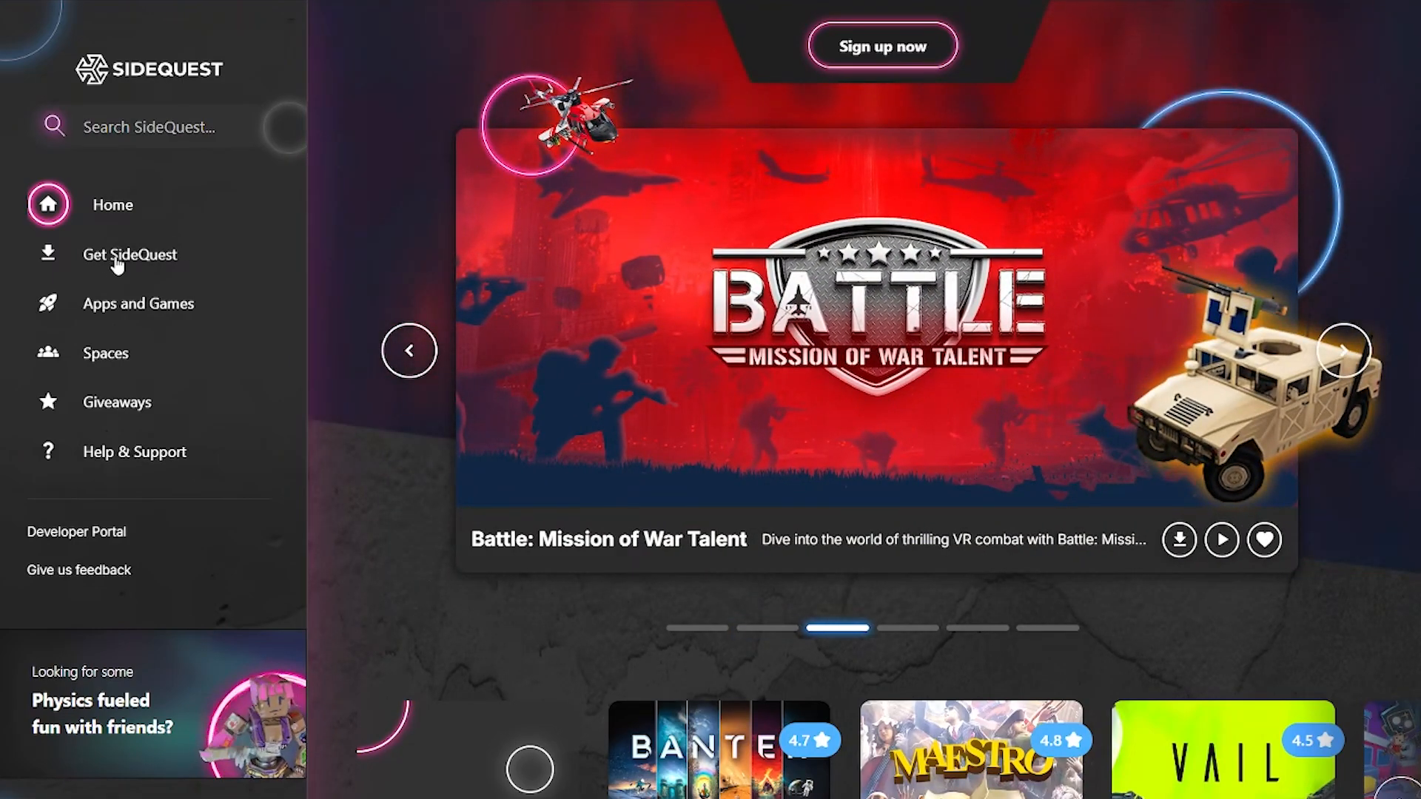
{"action": "left_click", "coordinate": [131, 254]}
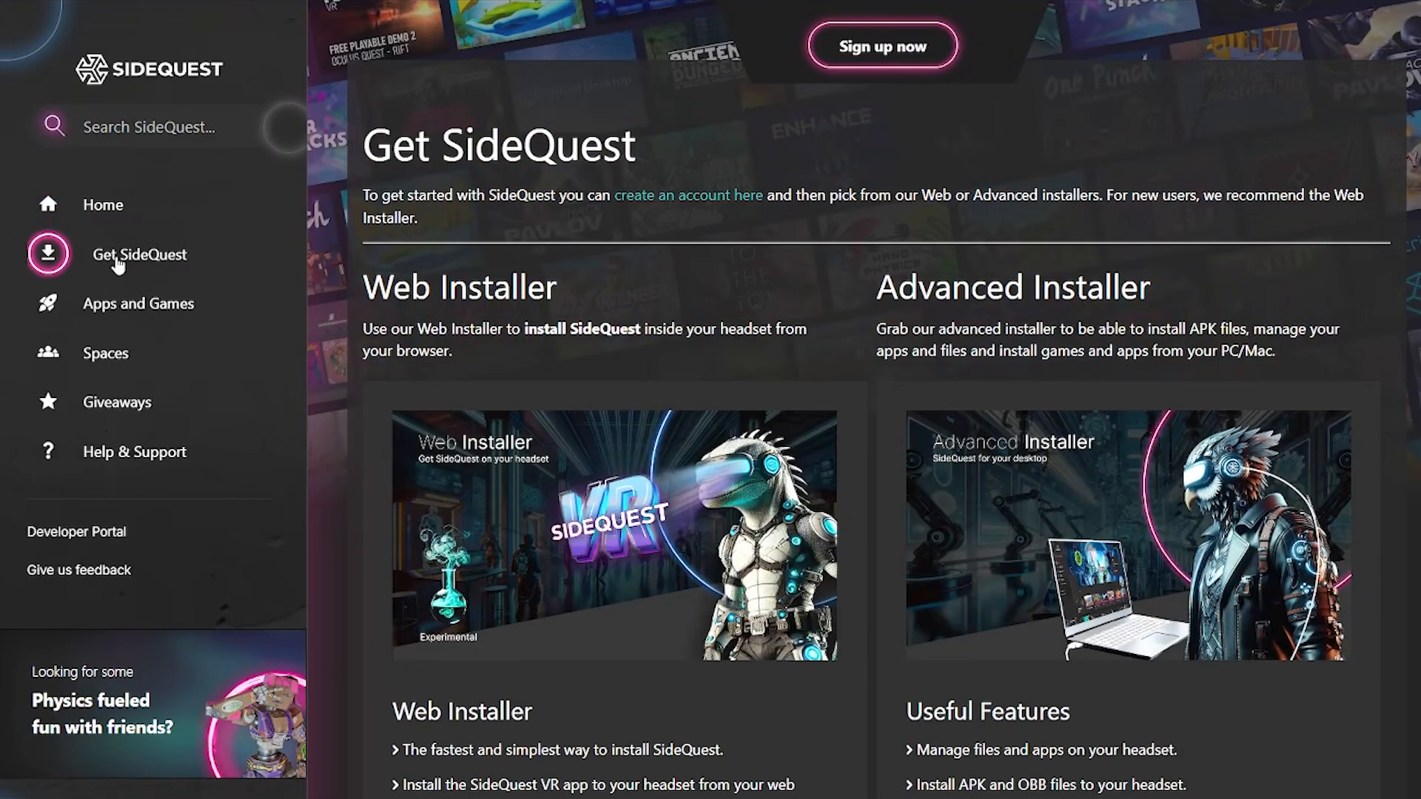
{"action": "scroll", "scroll_direction": "down", "scroll_amount": 3}
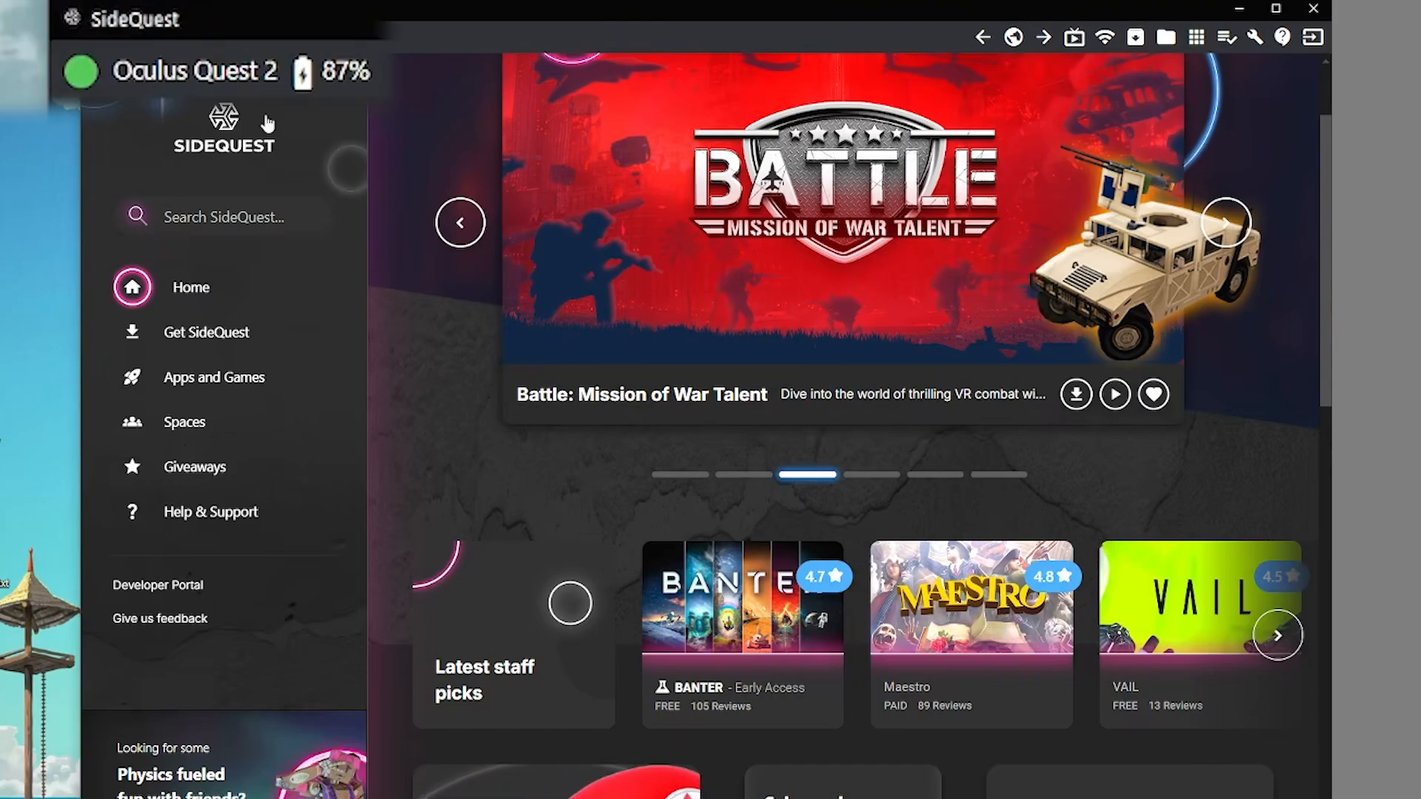
{"action": "mouse_move", "coordinate": [337, 54]}
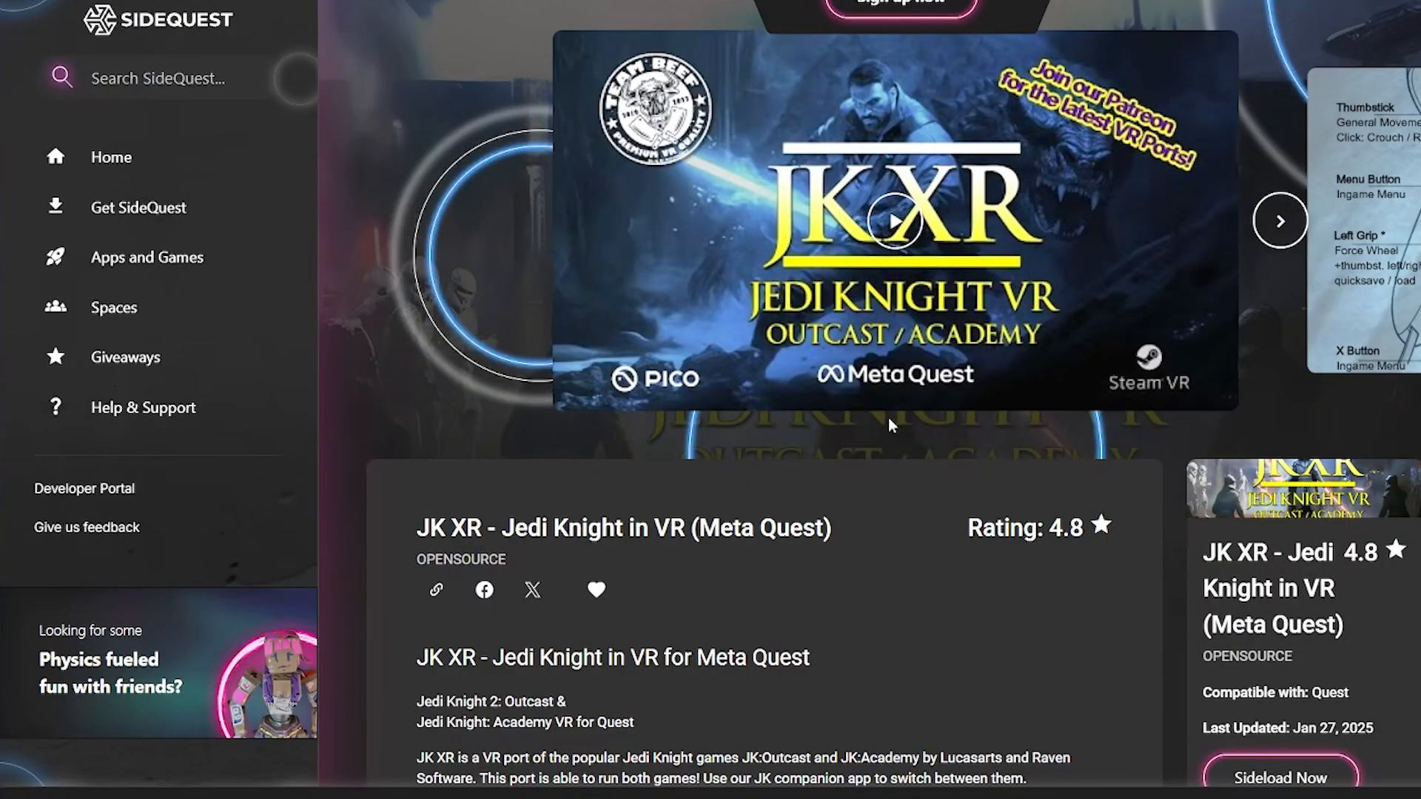
{"action": "mouse_move", "coordinate": [904, 490]}
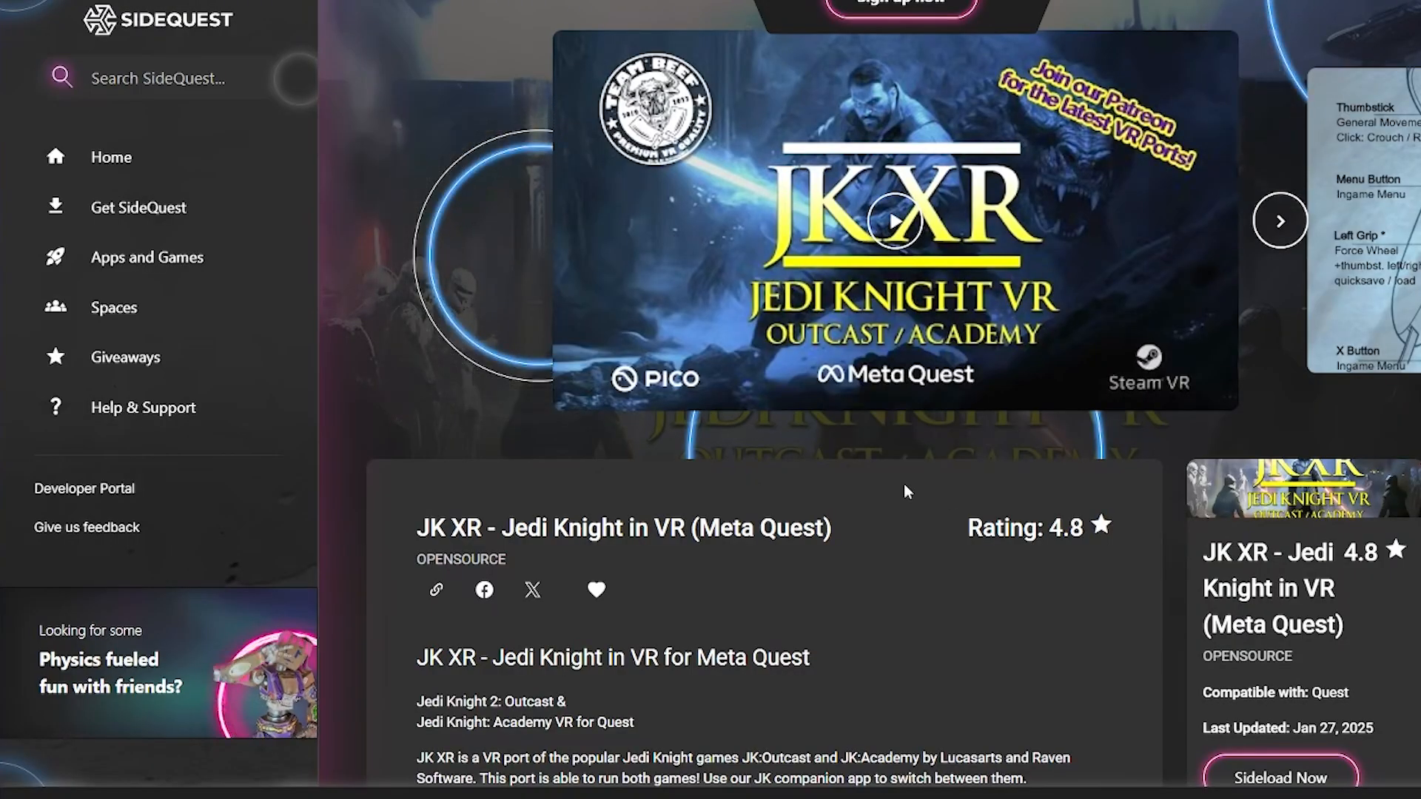
Step: Scroll the JK XR page down to its How to get started instructions
{"action": "scroll", "scroll_direction": "down", "scroll_amount": 3}
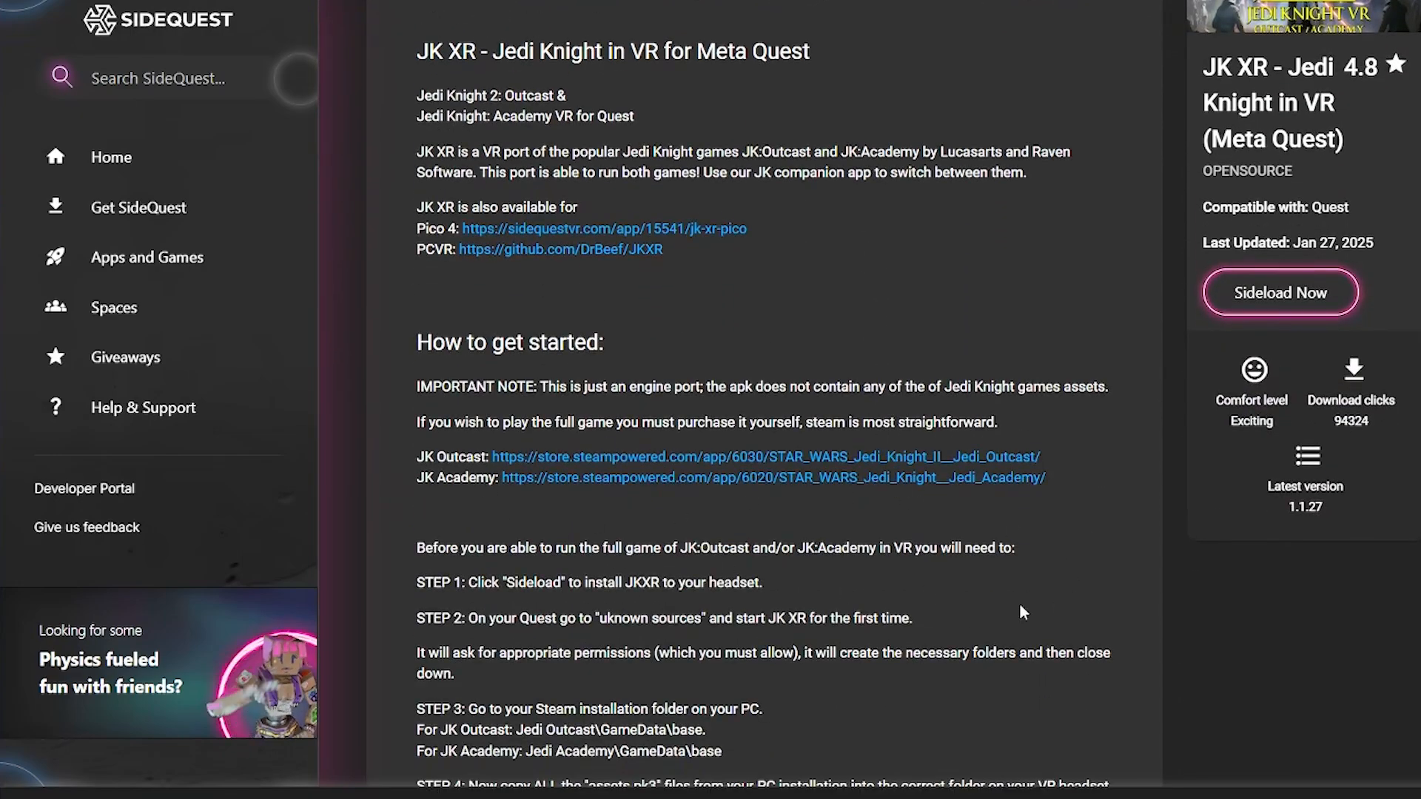
{"action": "scroll", "scroll_direction": "down", "scroll_amount": 3}
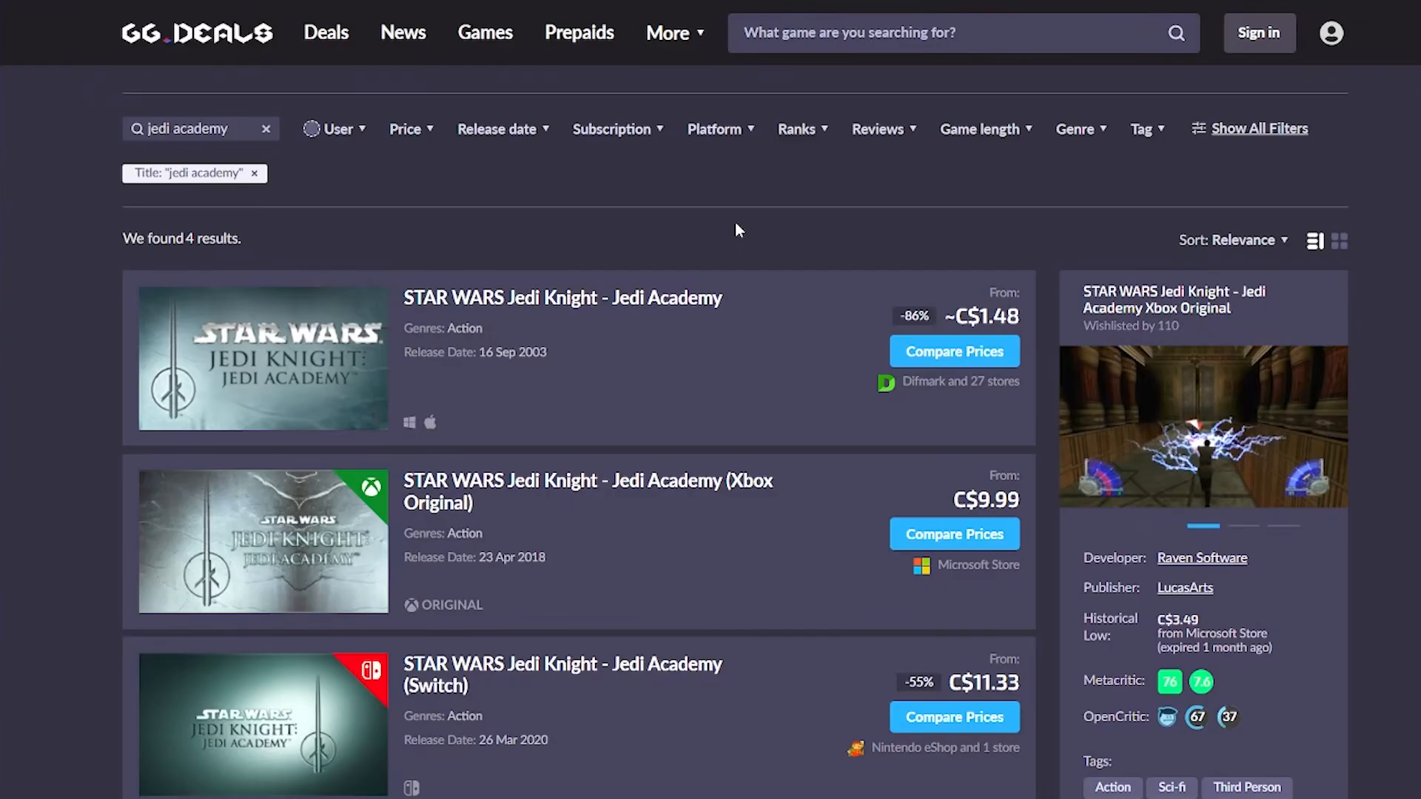
Step: Scroll through the Steam store page for STAR WARS Jedi Knight - Jedi Academy
{"action": "scroll", "scroll_direction": "down", "scroll_amount": 3}
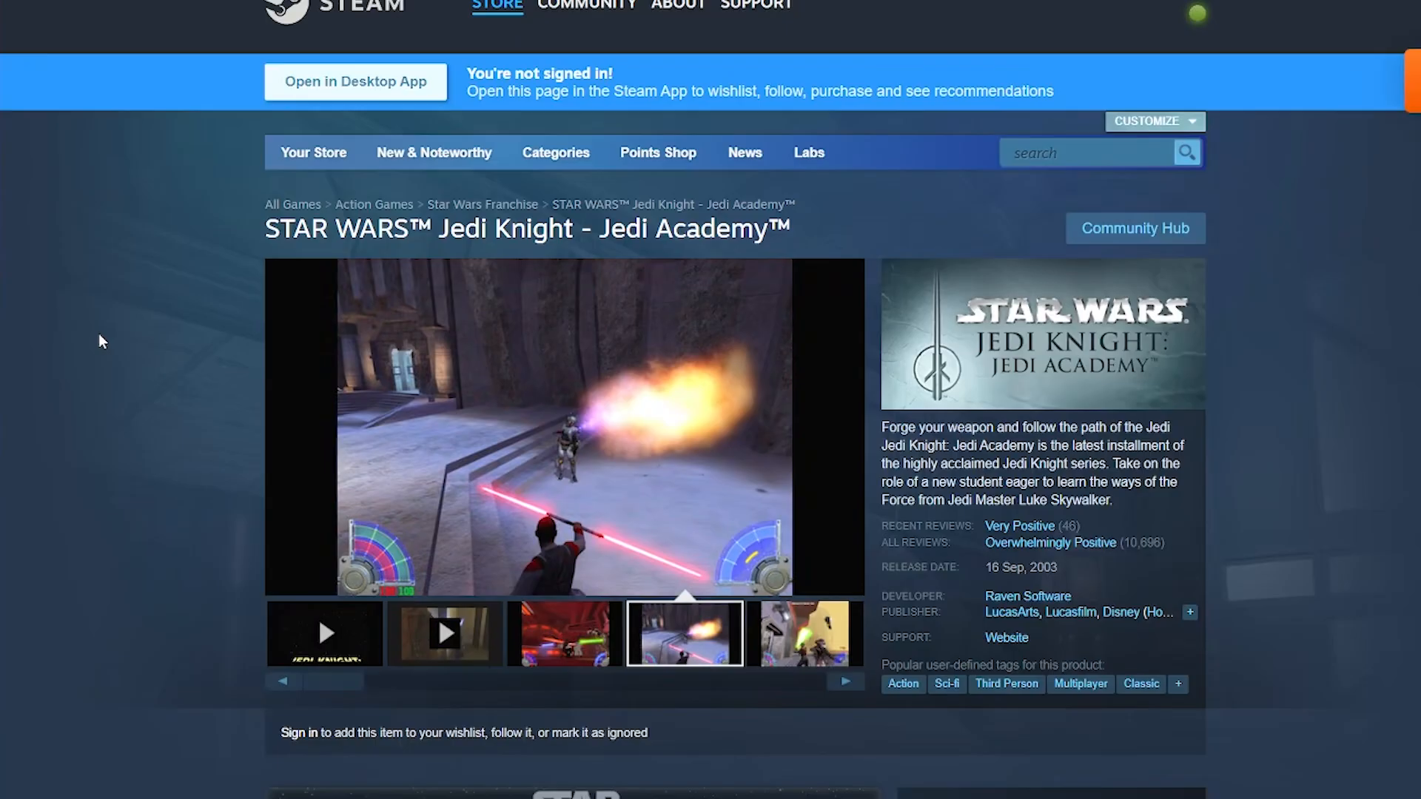
{"action": "scroll", "scroll_direction": "down", "scroll_amount": 3}
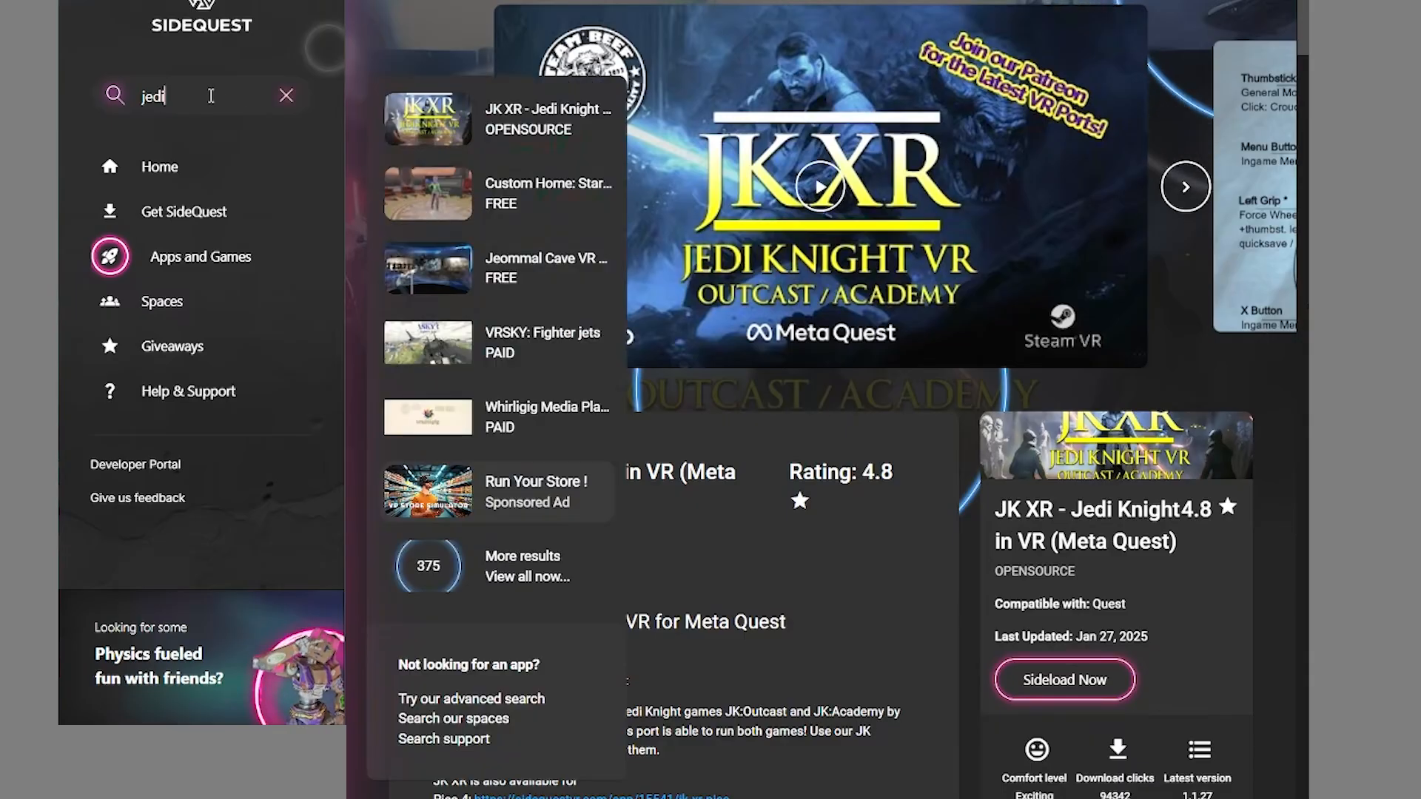
Step: Choose the JK XR - Jedi Knight in VR result from the jedi search
{"action": "left_click", "coordinate": [819, 188]}
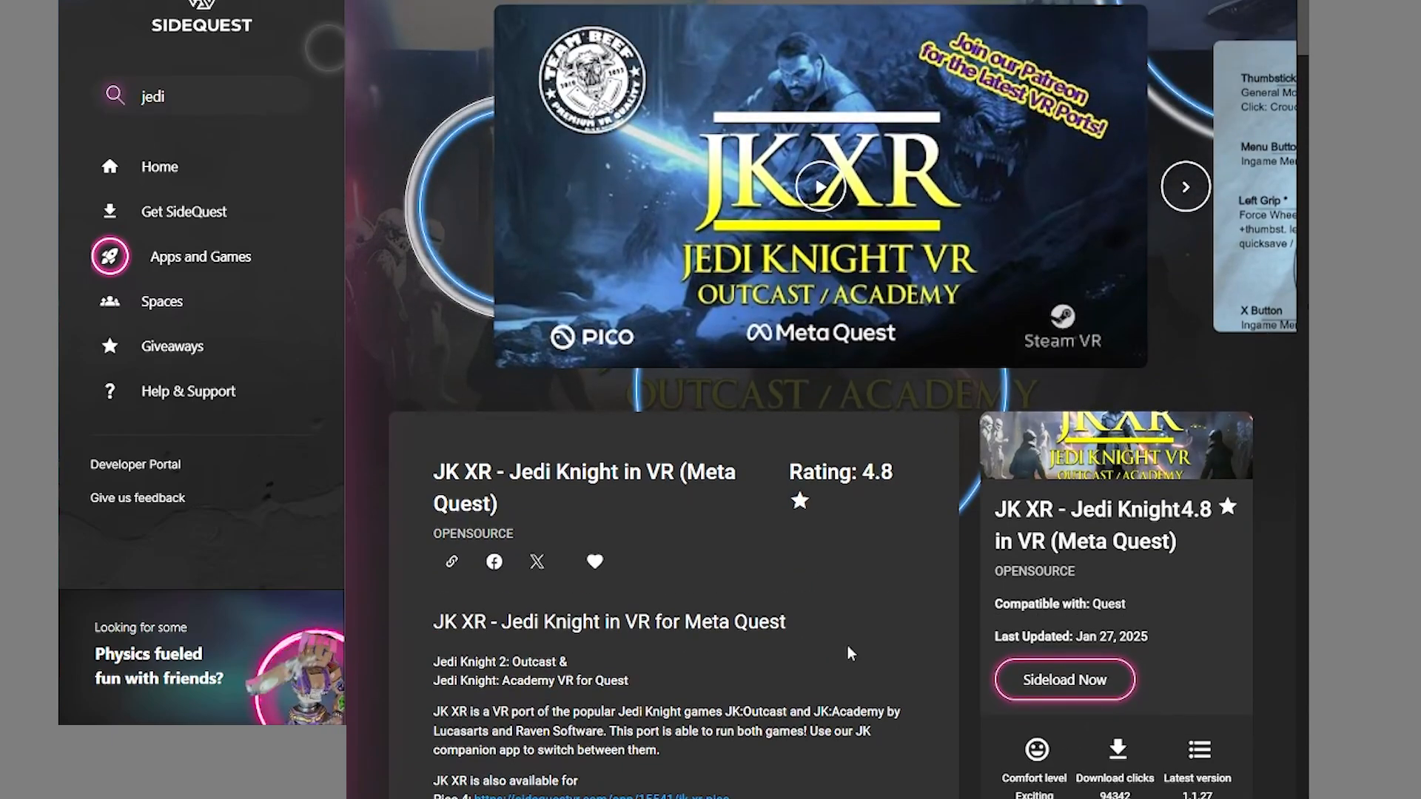
{"action": "mouse_move", "coordinate": [923, 607]}
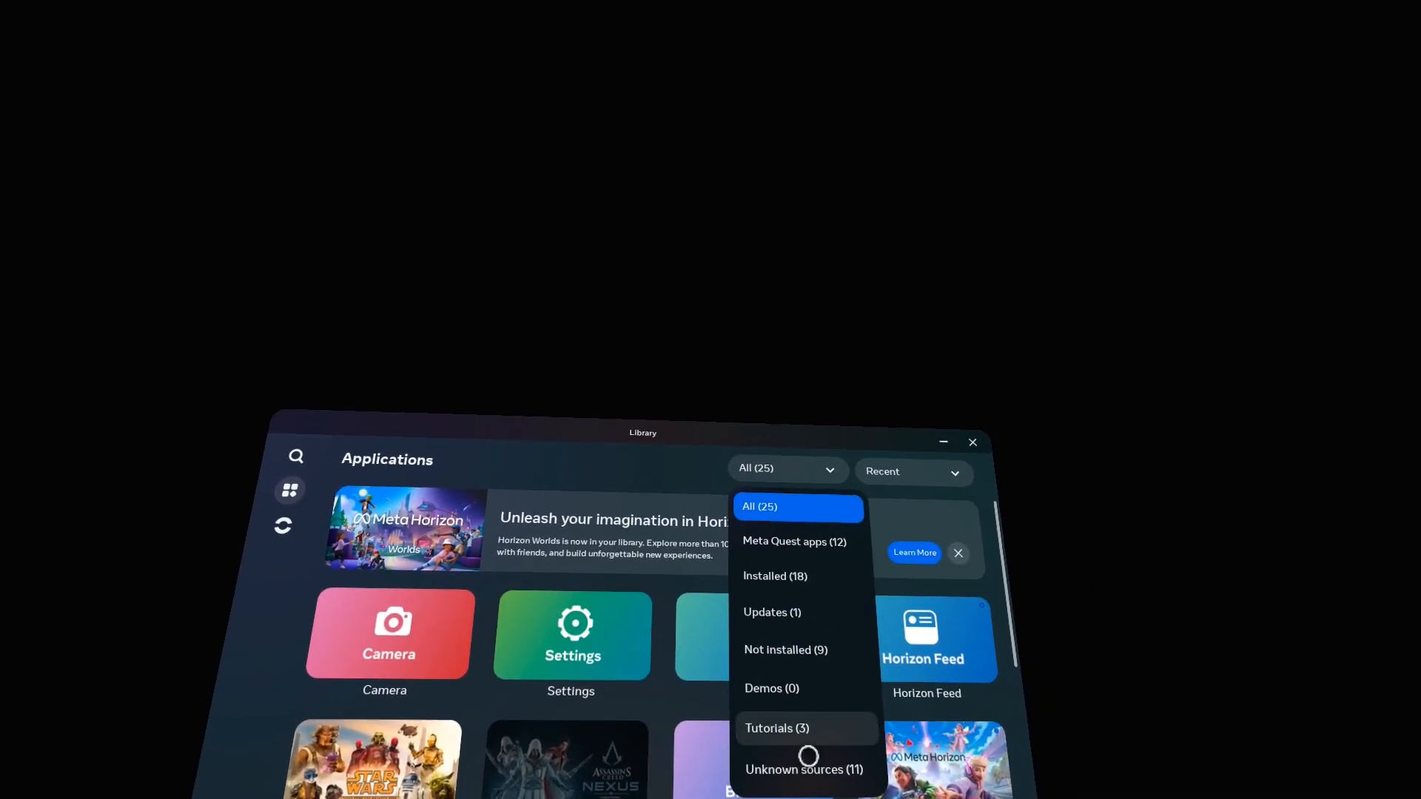
Step: Filter the Quest library to Unknown Sources, then revisit SideQuest's JK XR listing via a jedi search
{"action": "left_click", "coordinate": [802, 770]}
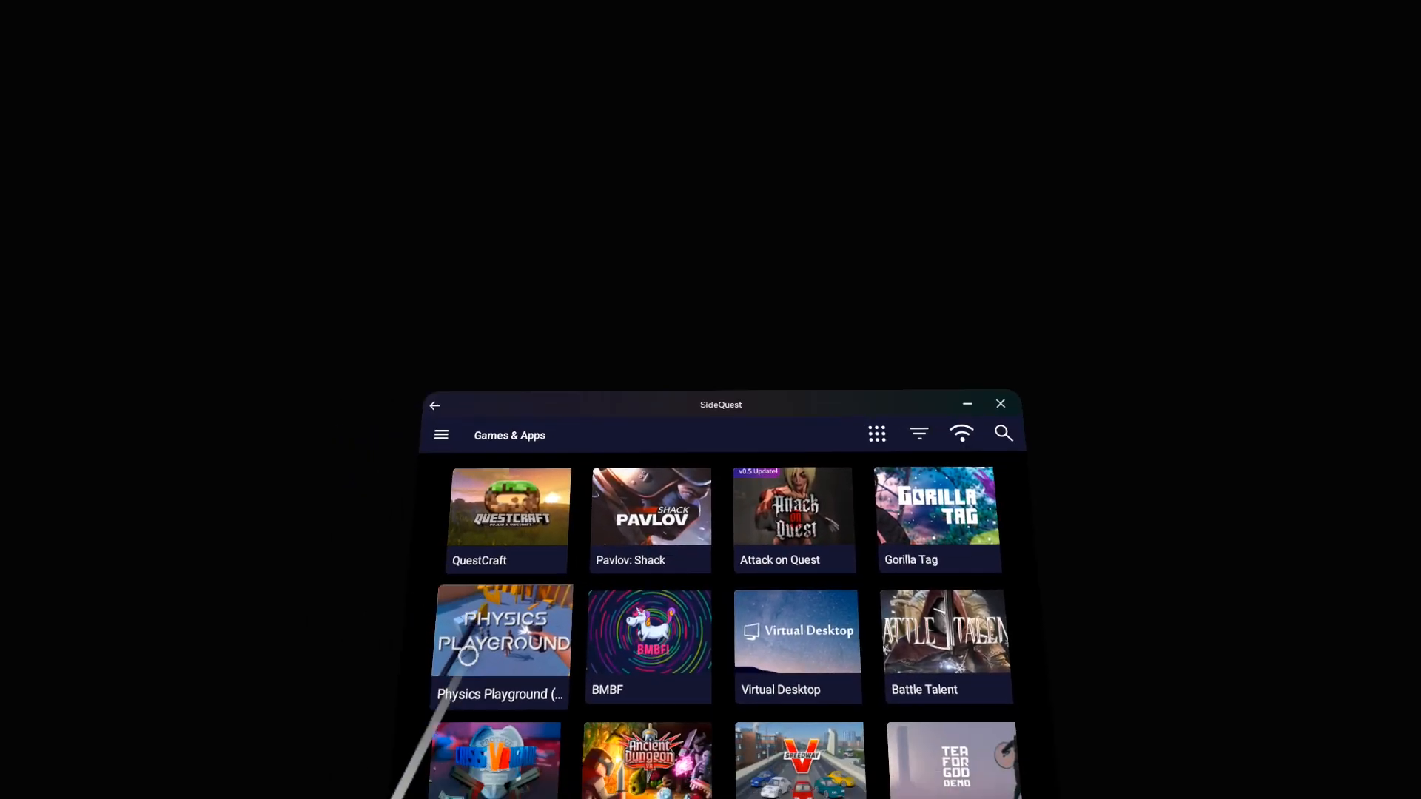
{"action": "type", "text": "jedi"}
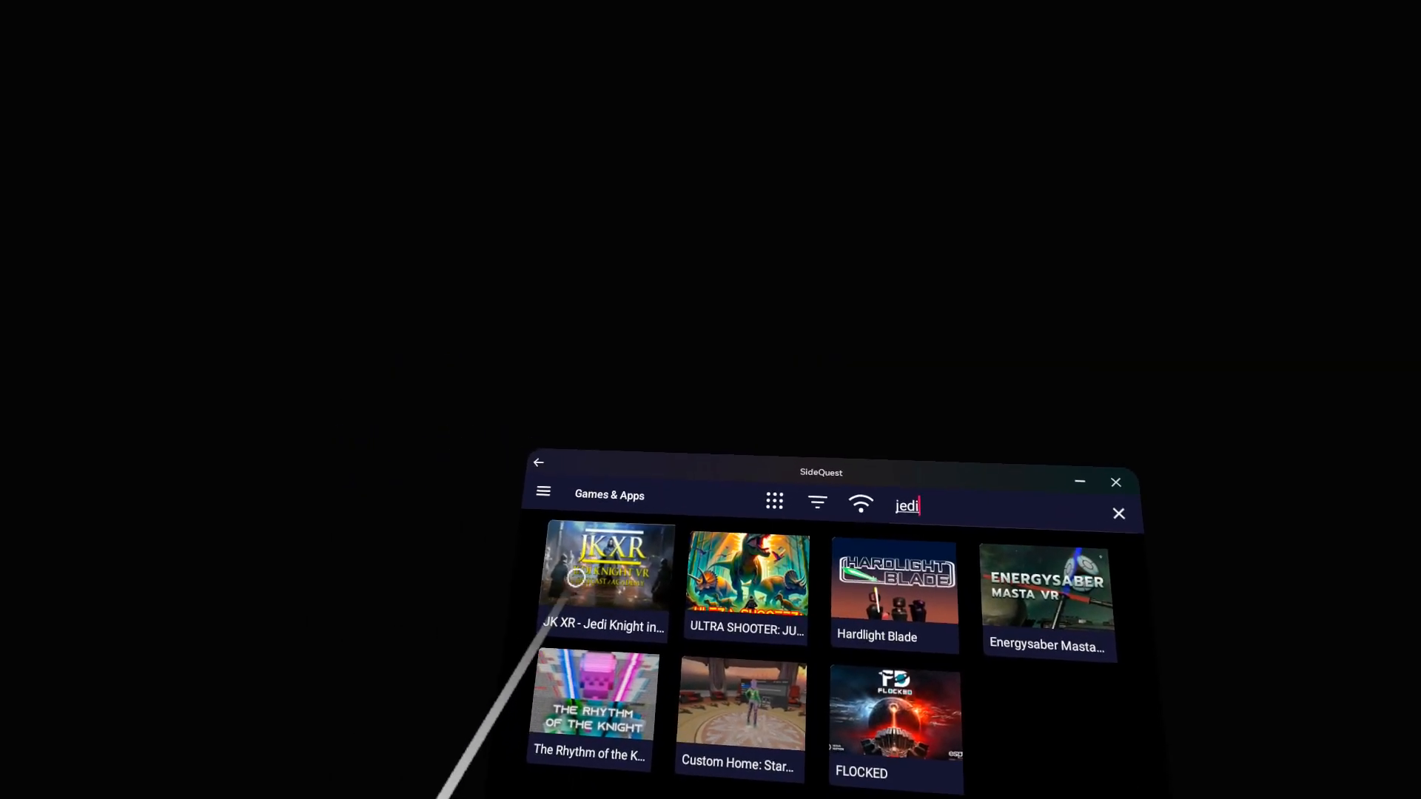
{"action": "left_click", "coordinate": [608, 580]}
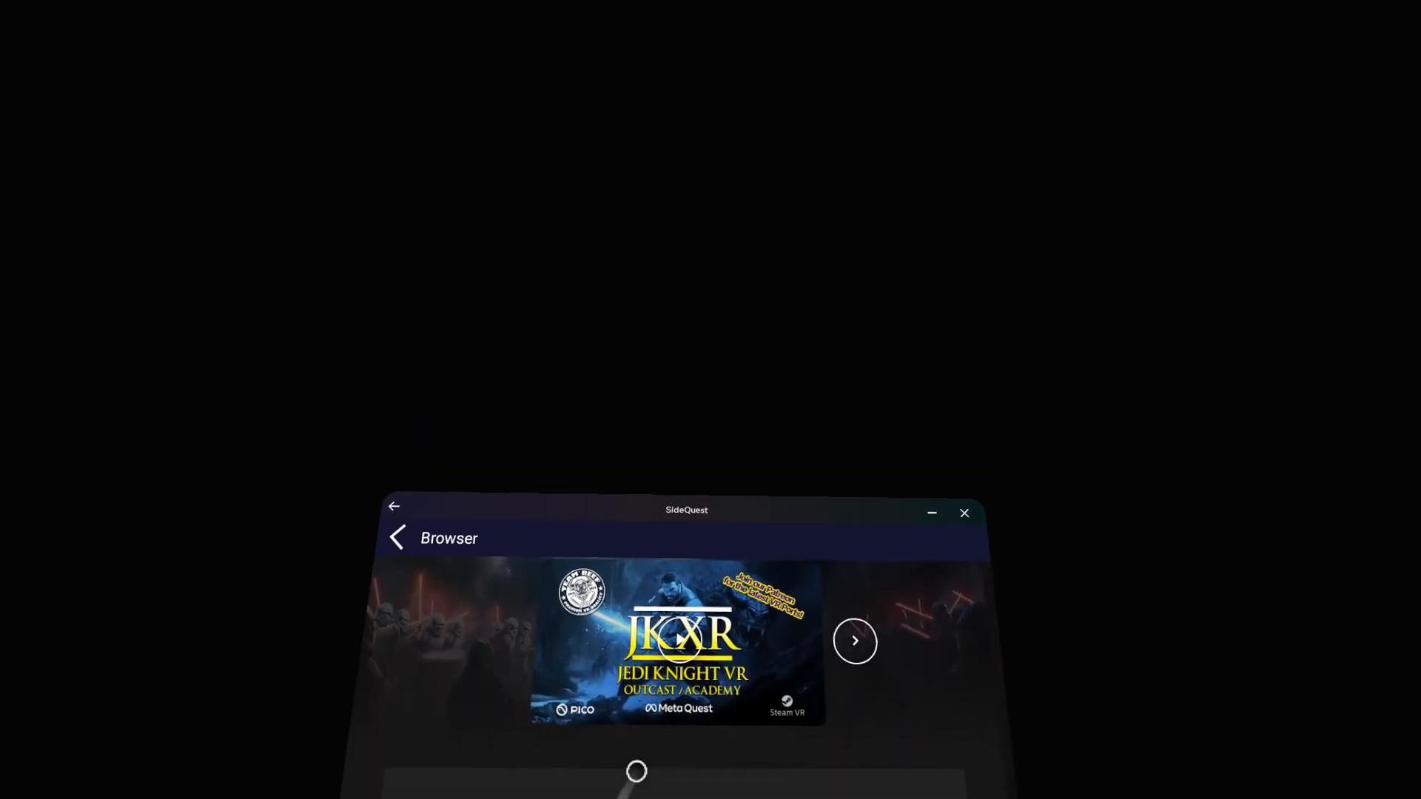
{"action": "scroll", "scroll_direction": "down", "scroll_amount": 3}
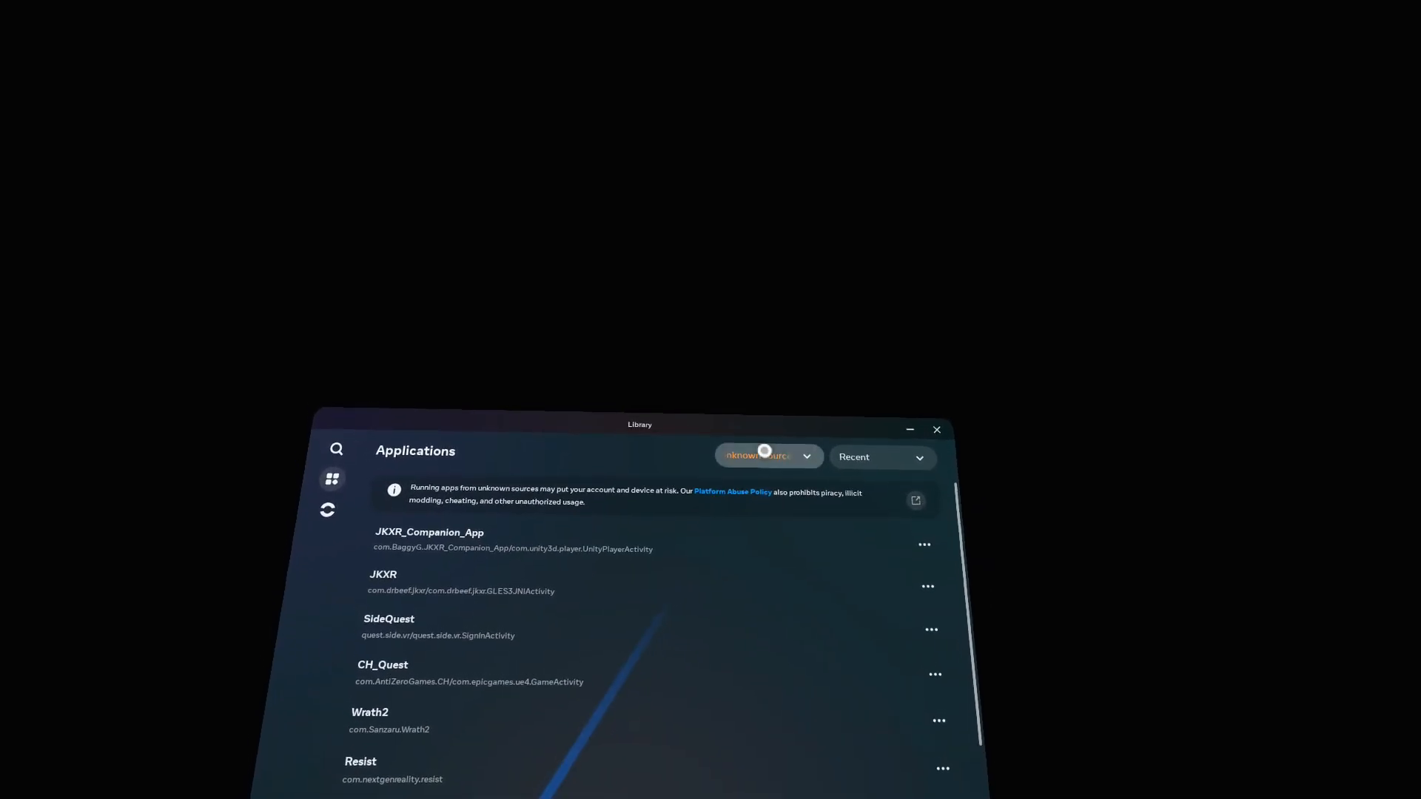
{"action": "left_click", "coordinate": [767, 456]}
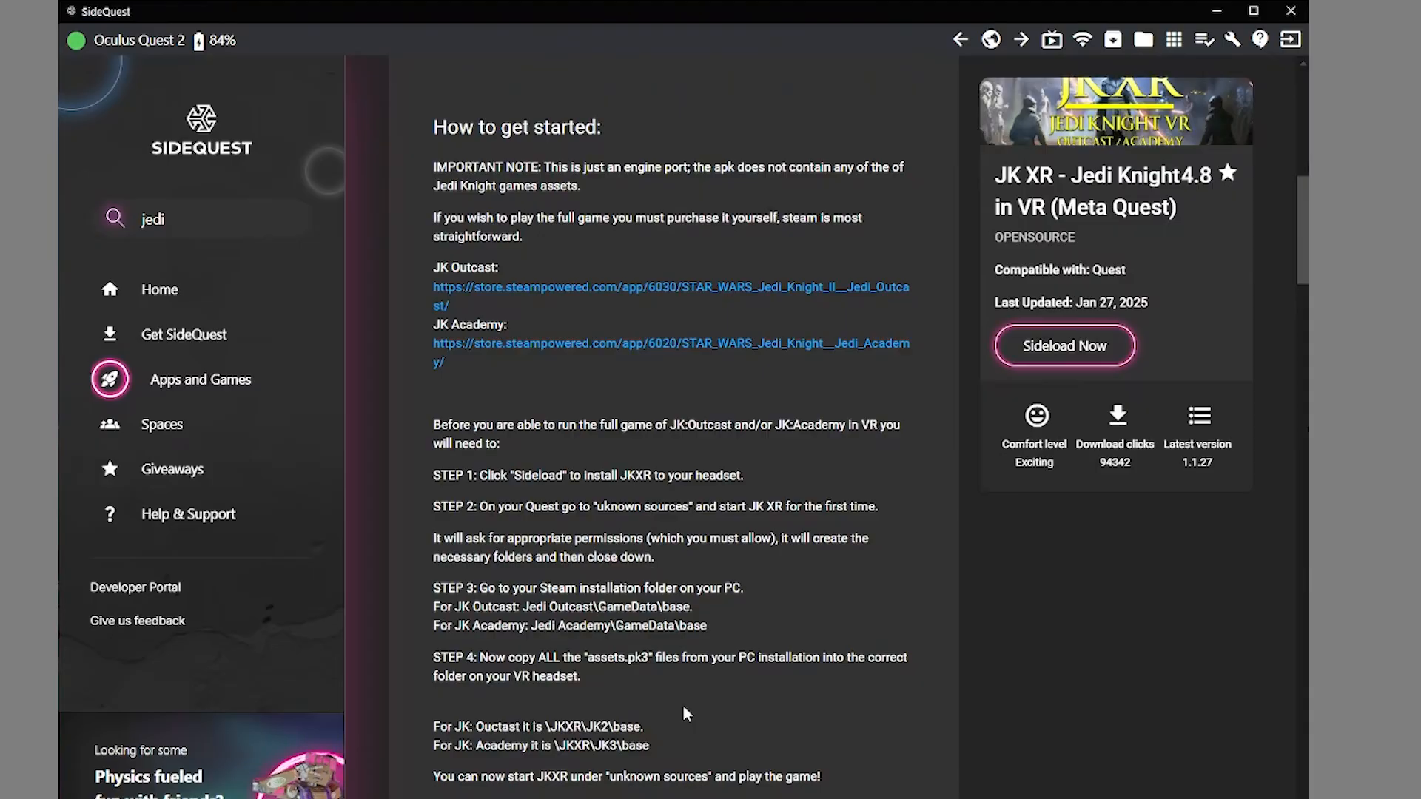
{"action": "mouse_move", "coordinate": [833, 745]}
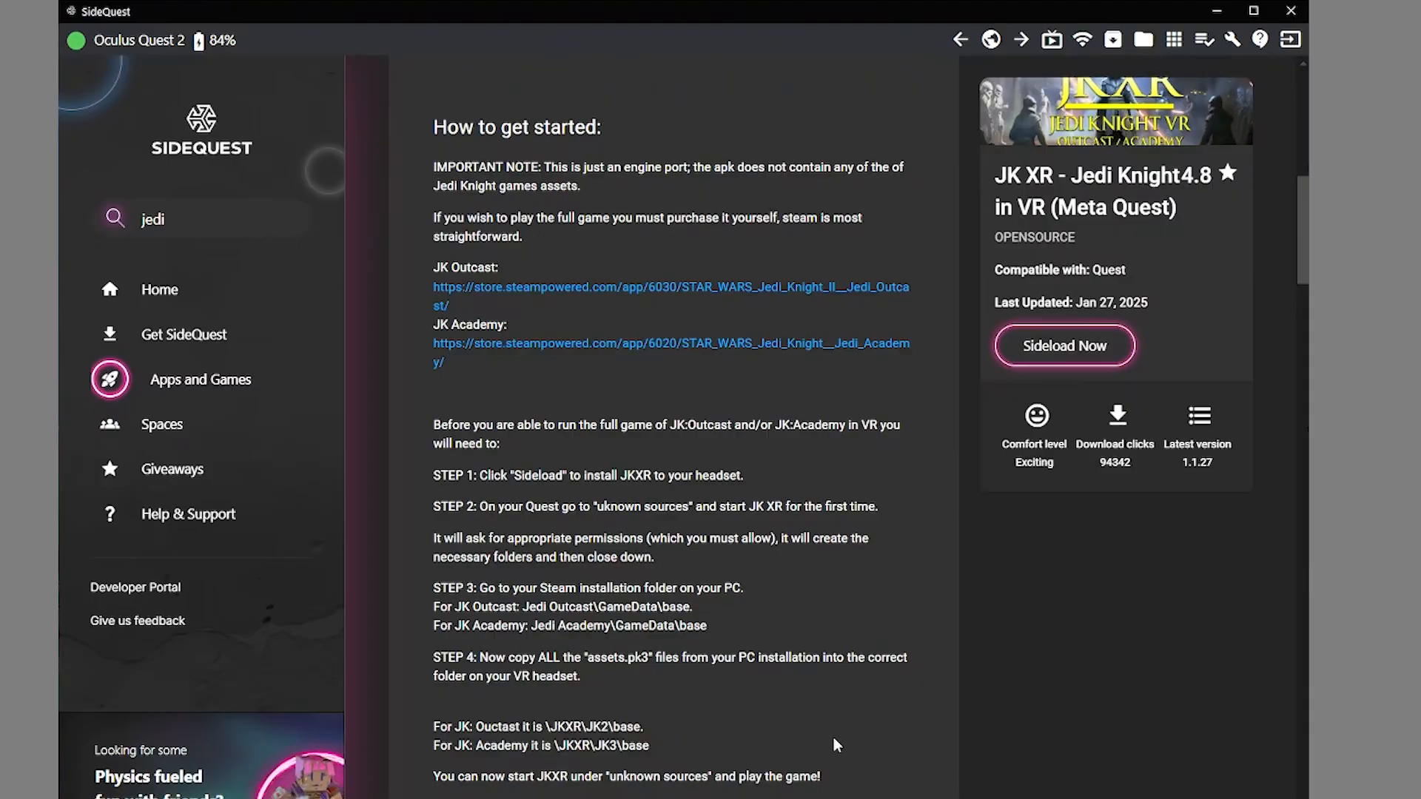
{"action": "mouse_move", "coordinate": [1142, 38]}
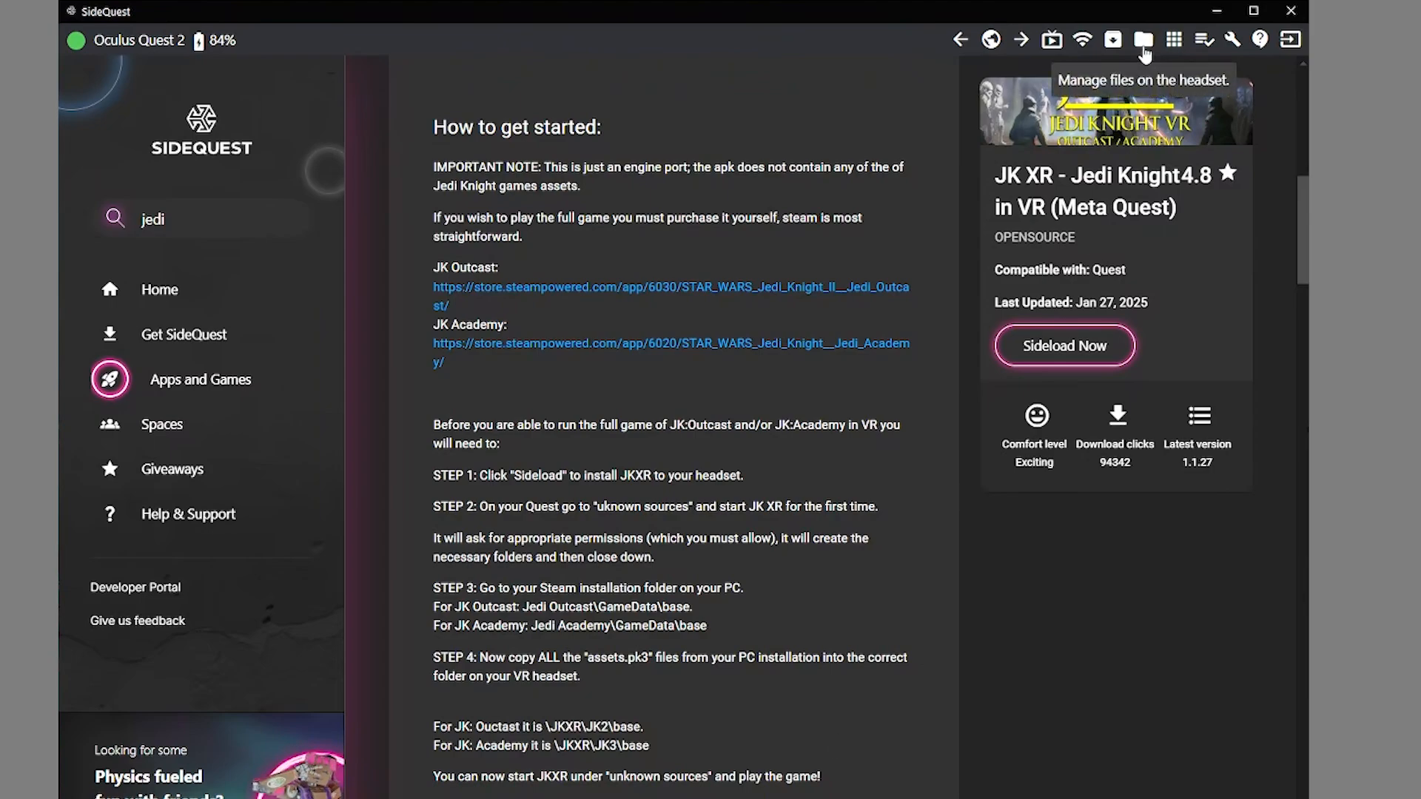
Step: Browse the headset's file manager into the JKXR folder holding JK2, JK3 and sprites
{"action": "left_click", "coordinate": [1141, 39]}
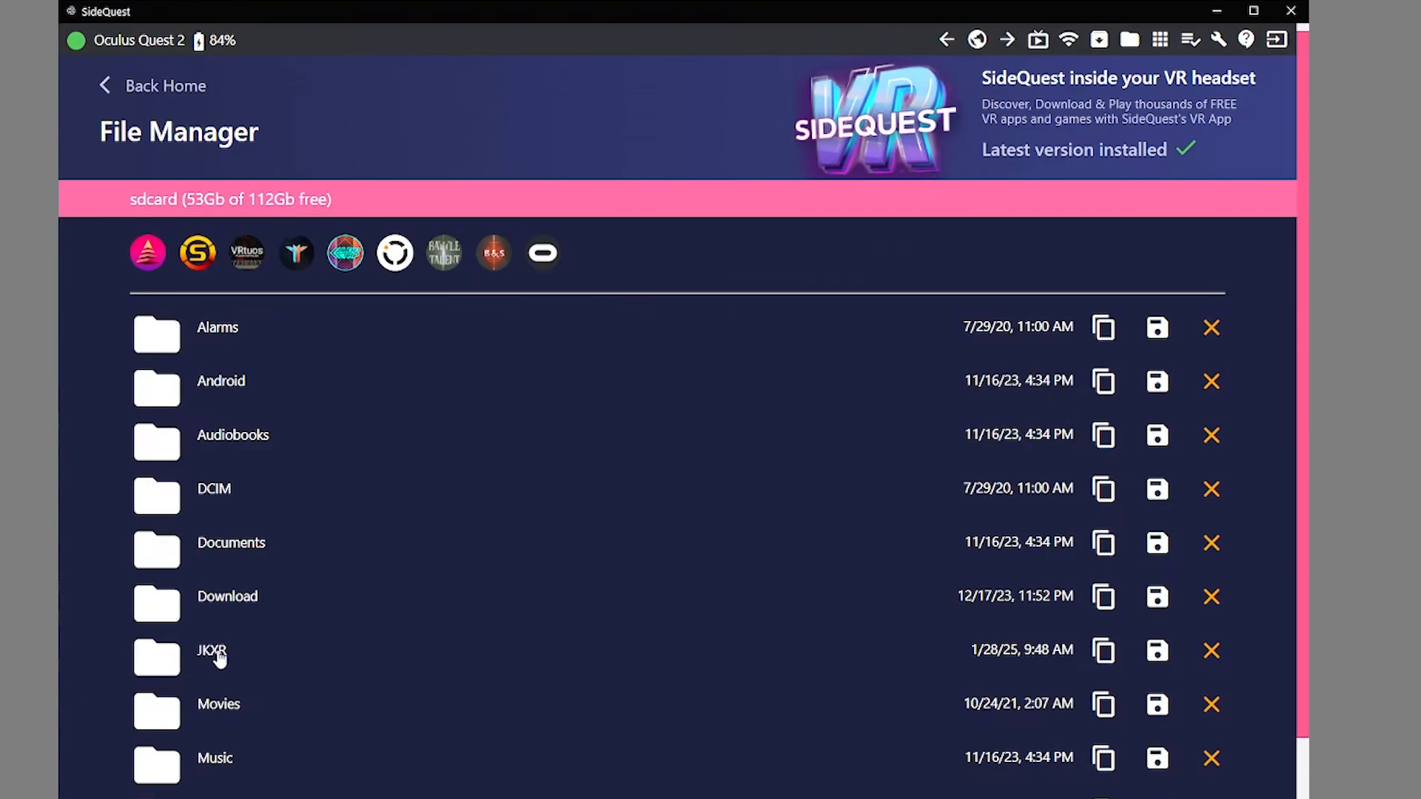
{"action": "double_click", "coordinate": [212, 651]}
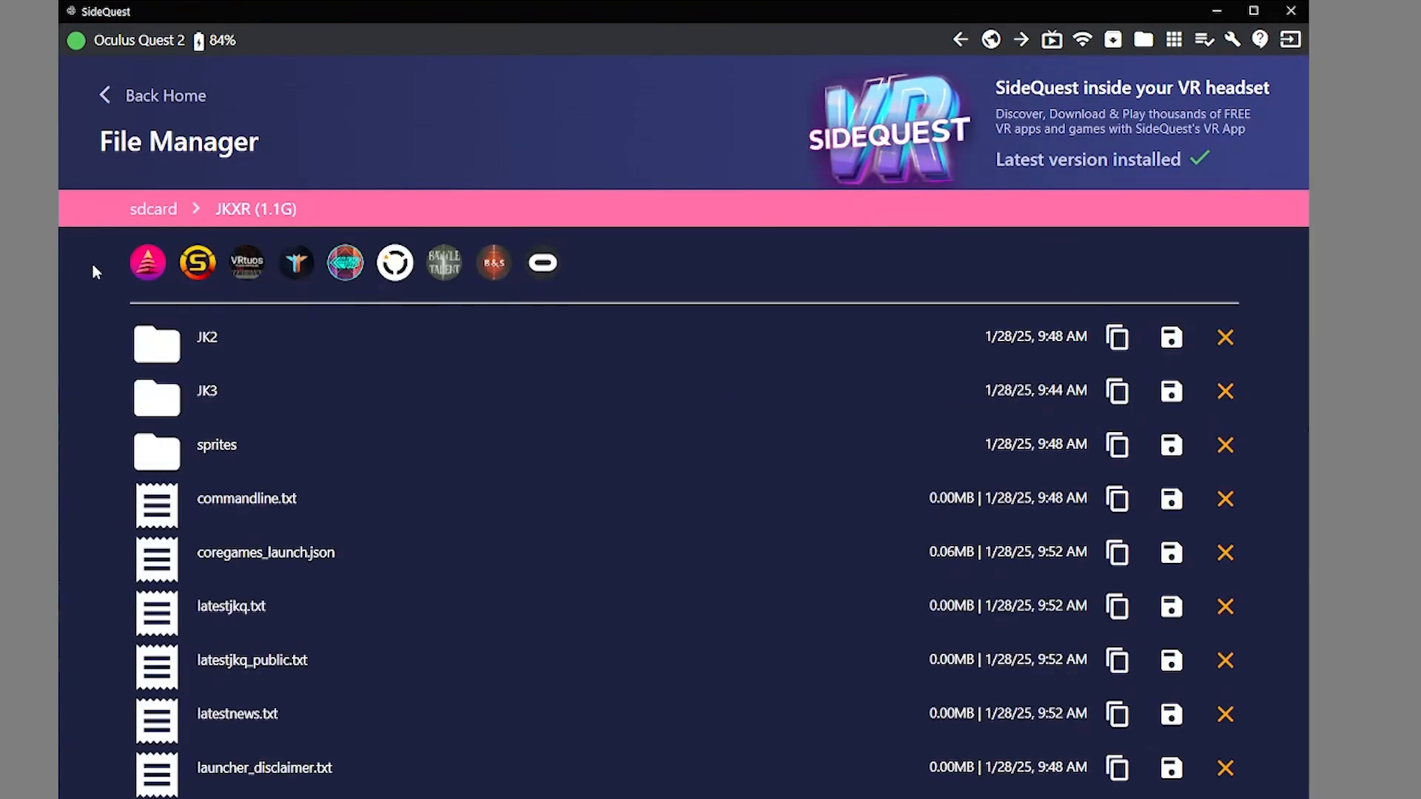
{"action": "mouse_move", "coordinate": [123, 305]}
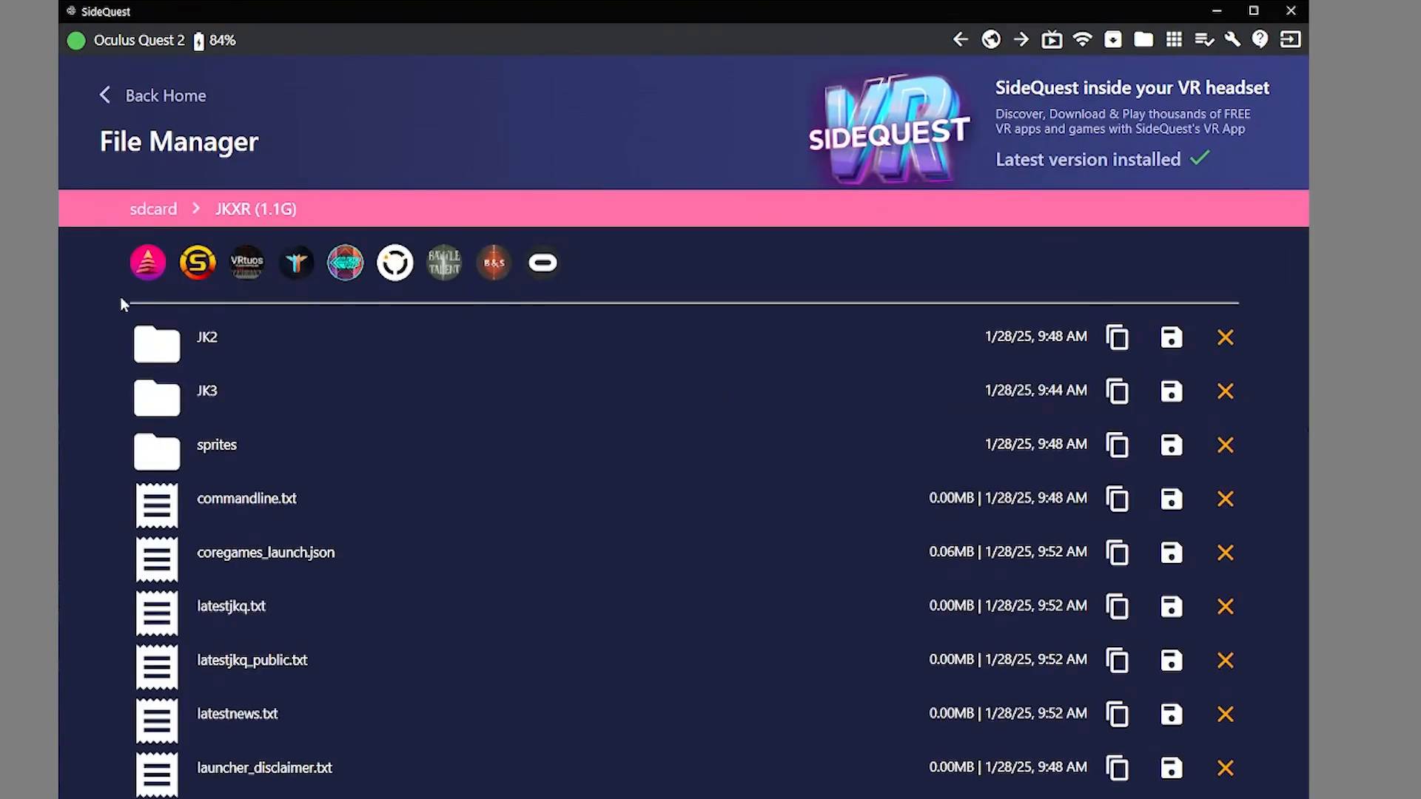
{"action": "mouse_move", "coordinate": [227, 354]}
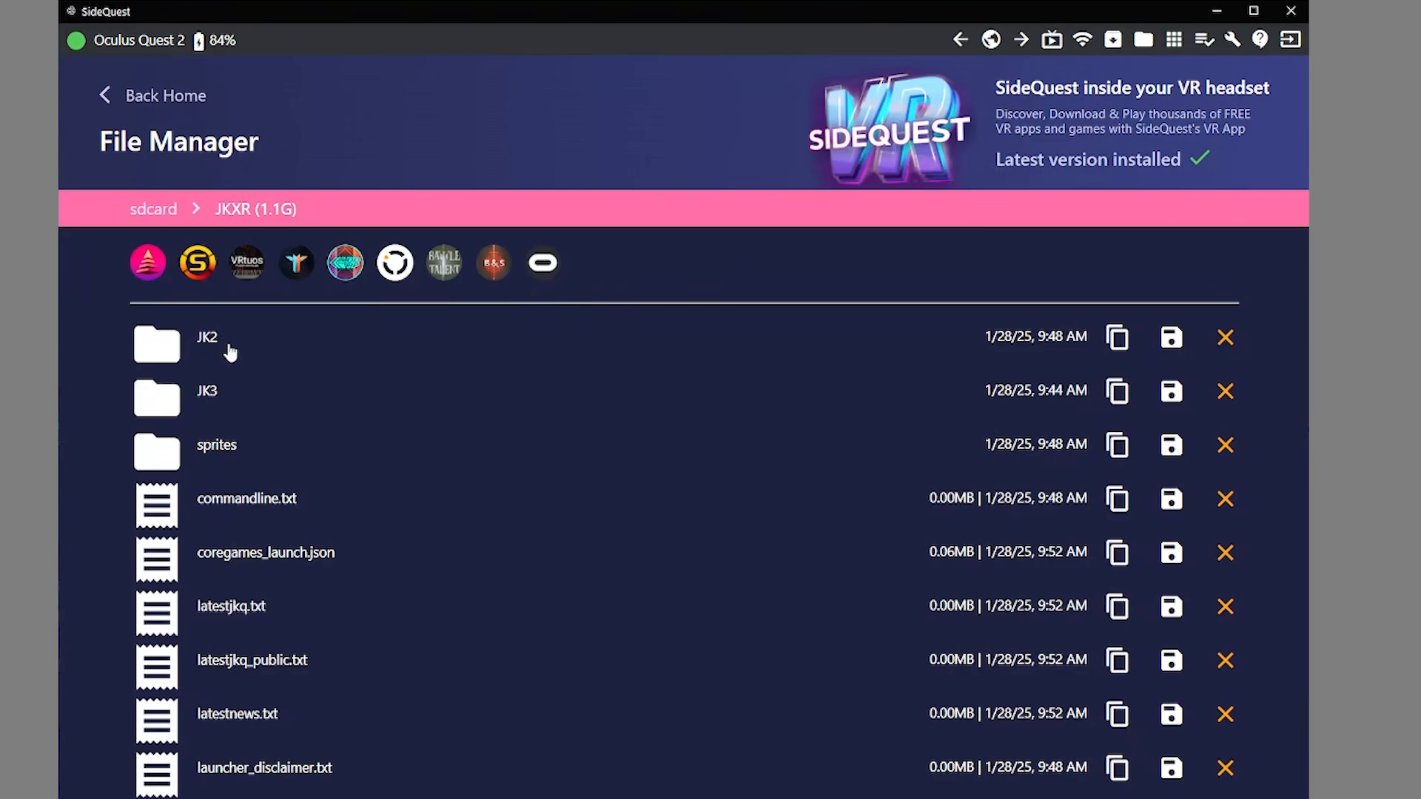
{"action": "mouse_move", "coordinate": [216, 408]}
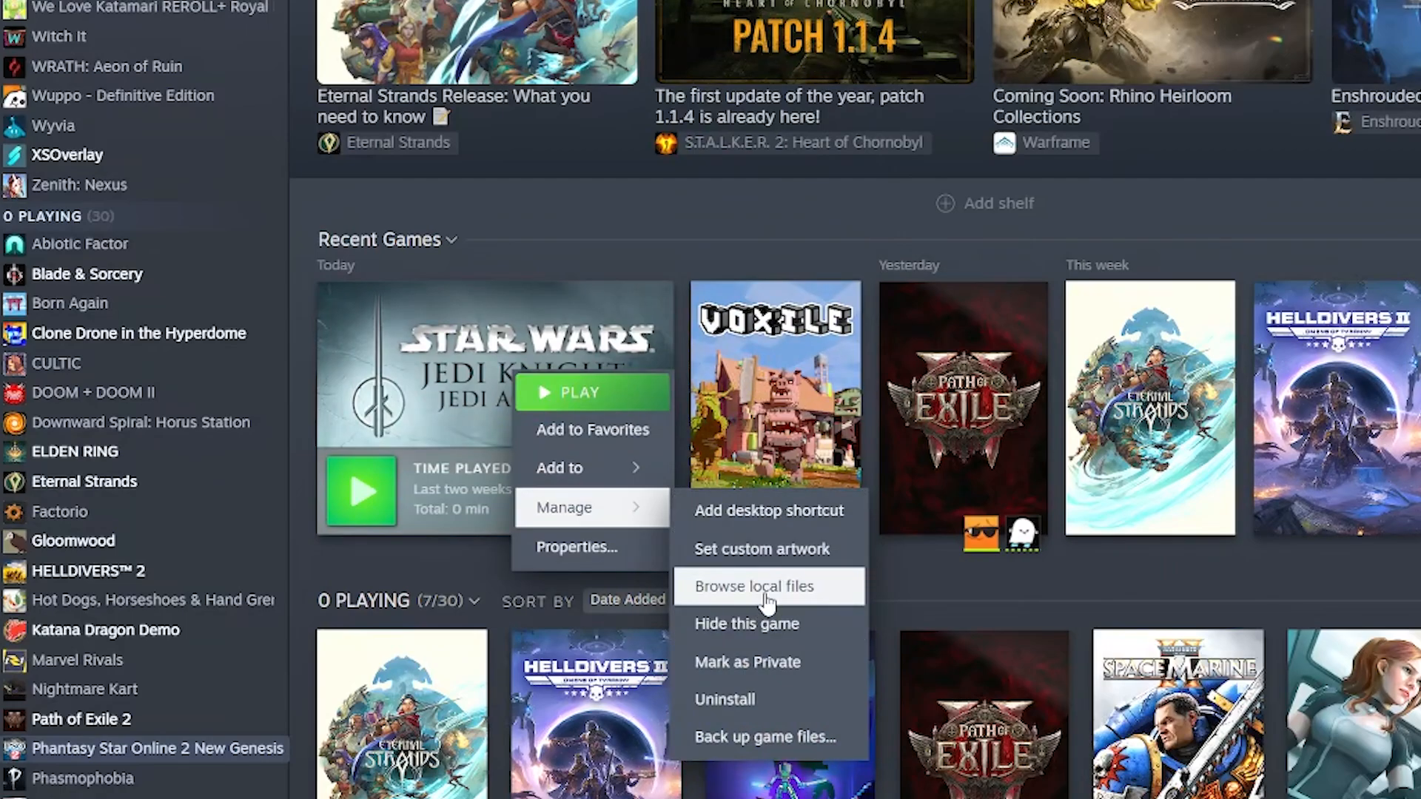
Step: Browse Jedi Academy's local files from Steam into the GameData folder
{"action": "left_click", "coordinate": [753, 586]}
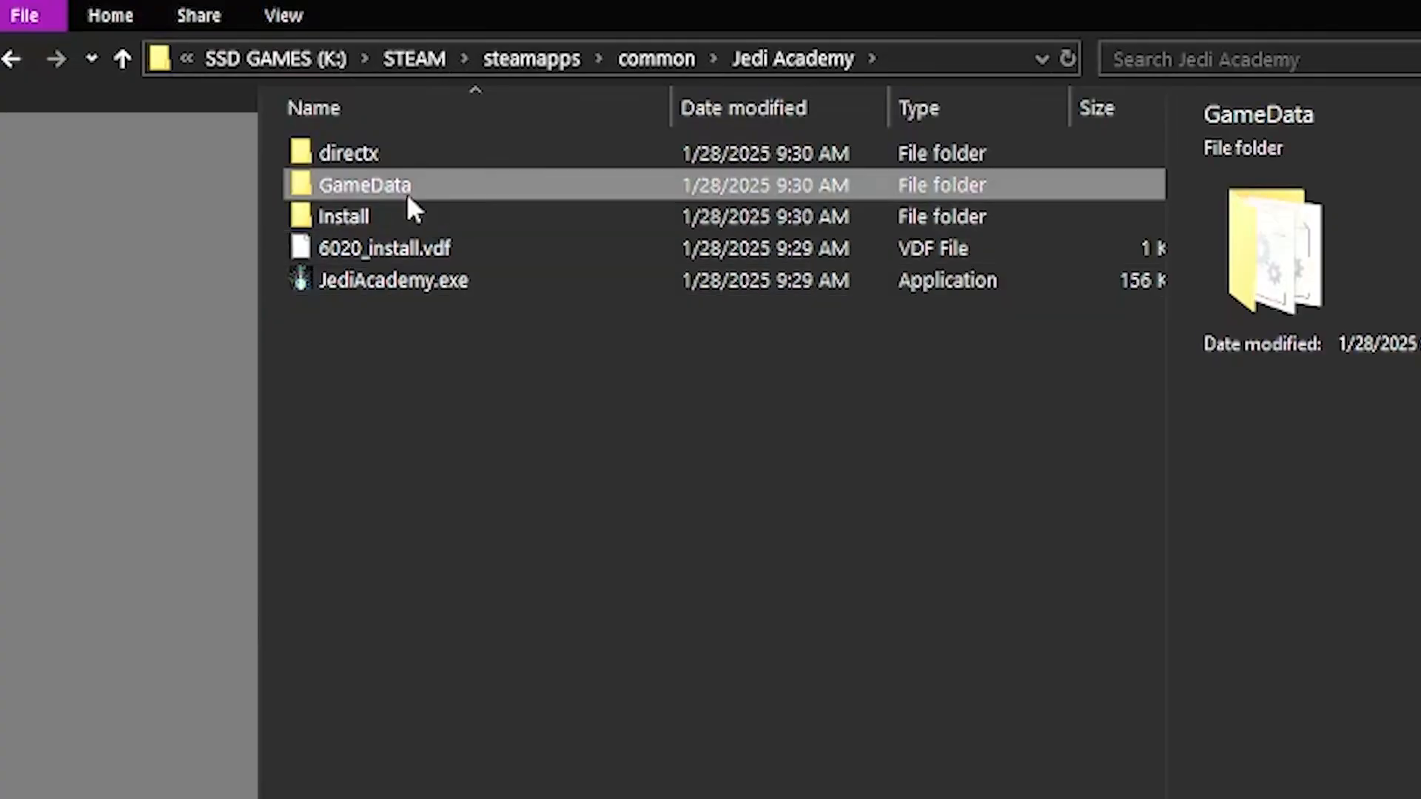
{"action": "double_click", "coordinate": [365, 185]}
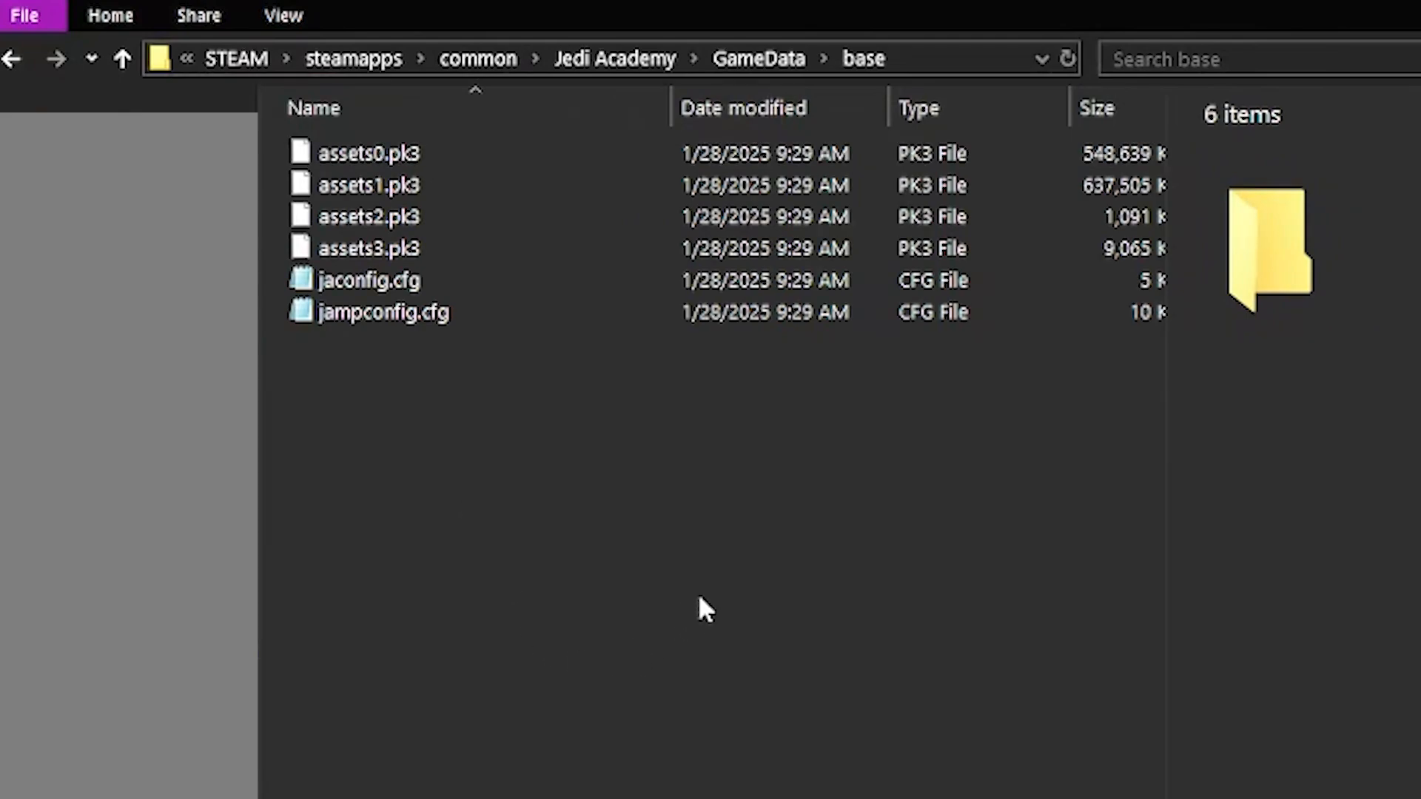
{"action": "mouse_move", "coordinate": [943, 68]}
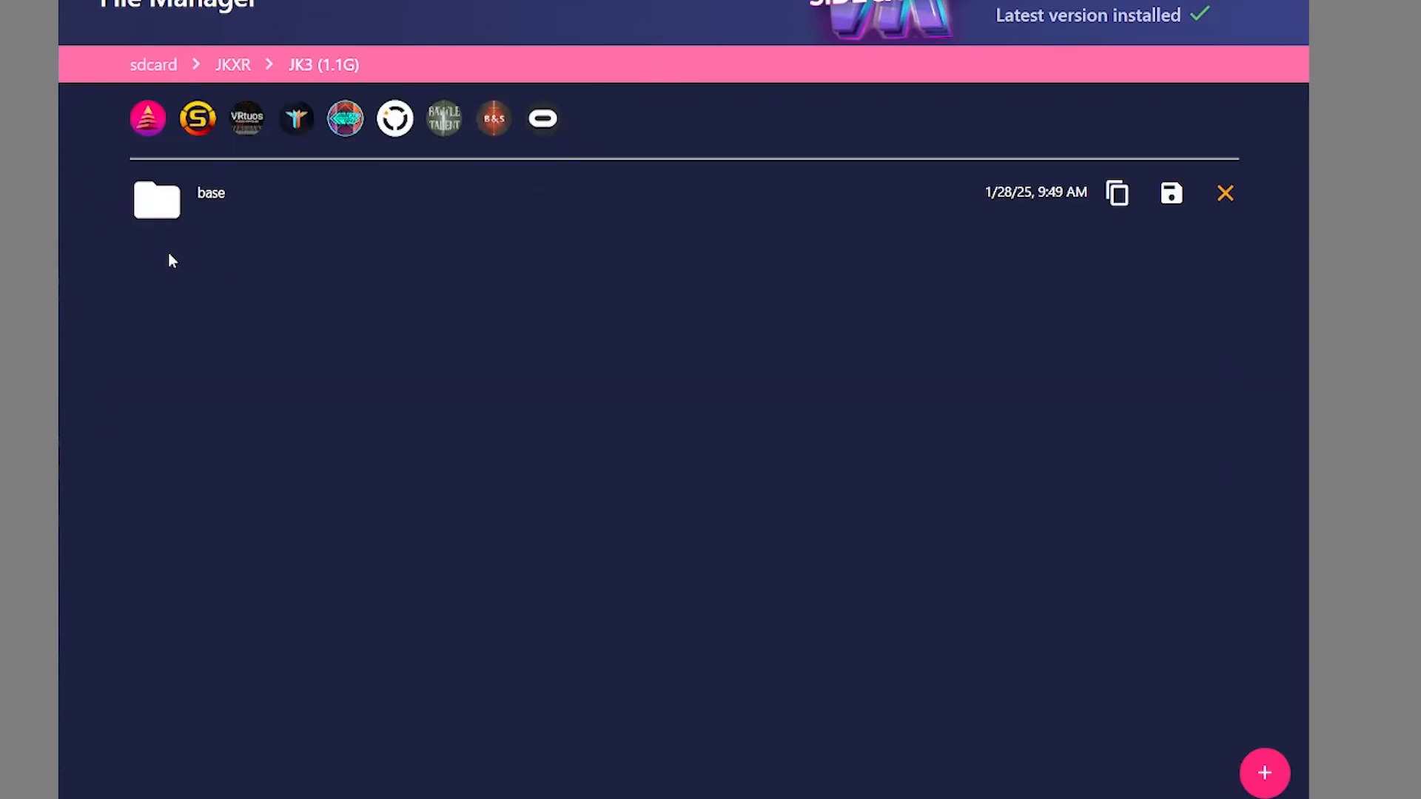
Step: Upload the assets pk3 files from K:\STEAM\steamapps\common\Jedi Academy\GameData\base into JK3/base
{"action": "double_click", "coordinate": [155, 199]}
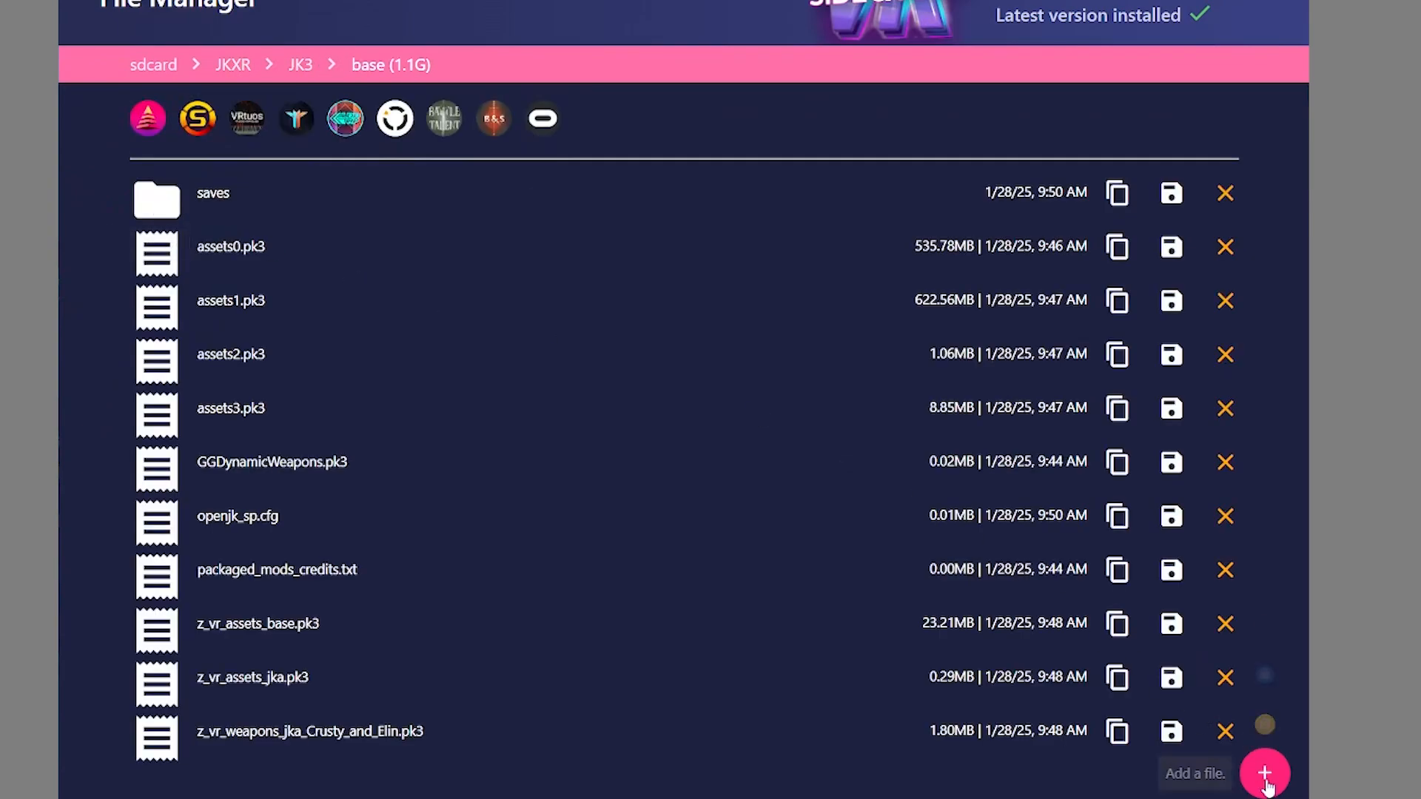
{"action": "left_click", "coordinate": [1264, 773]}
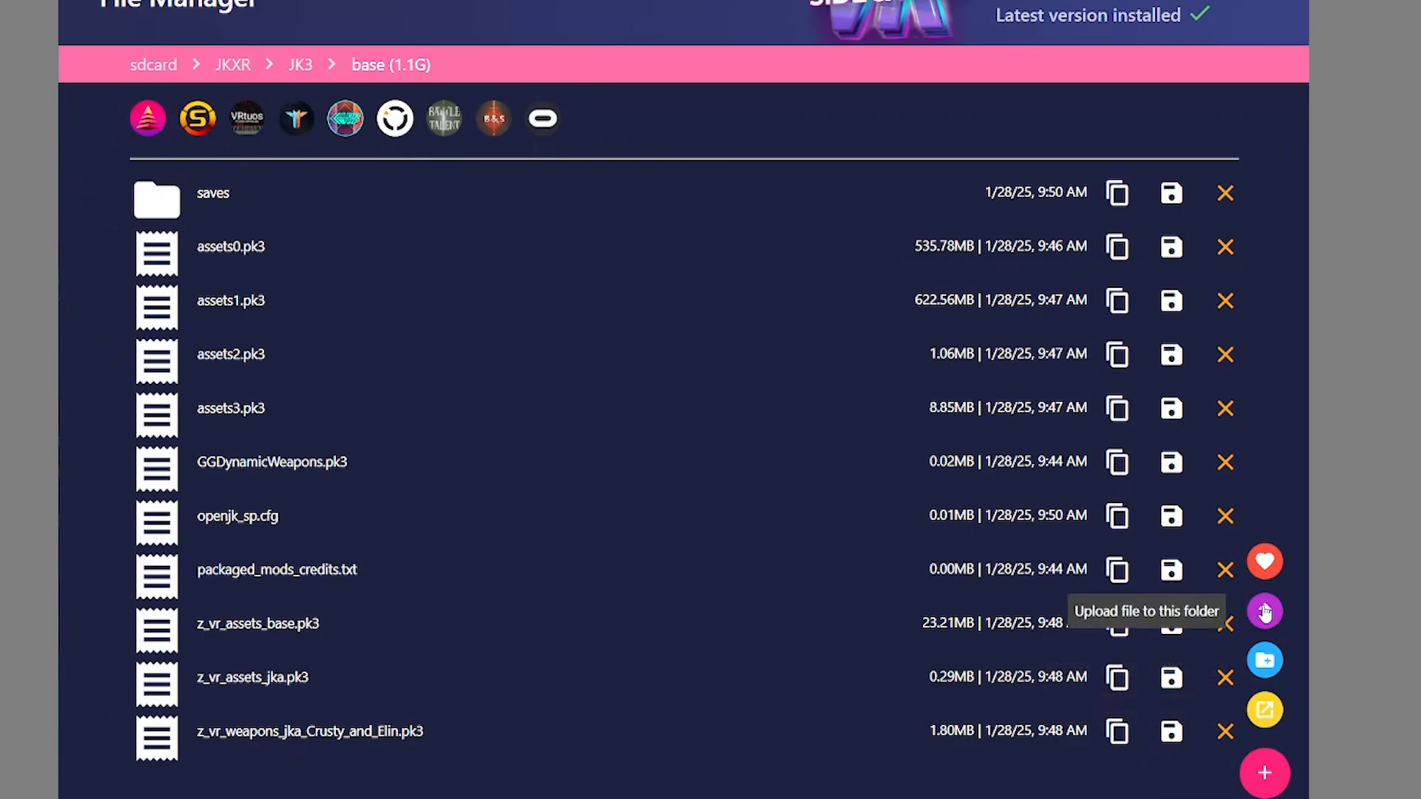
{"action": "left_click", "coordinate": [1262, 611]}
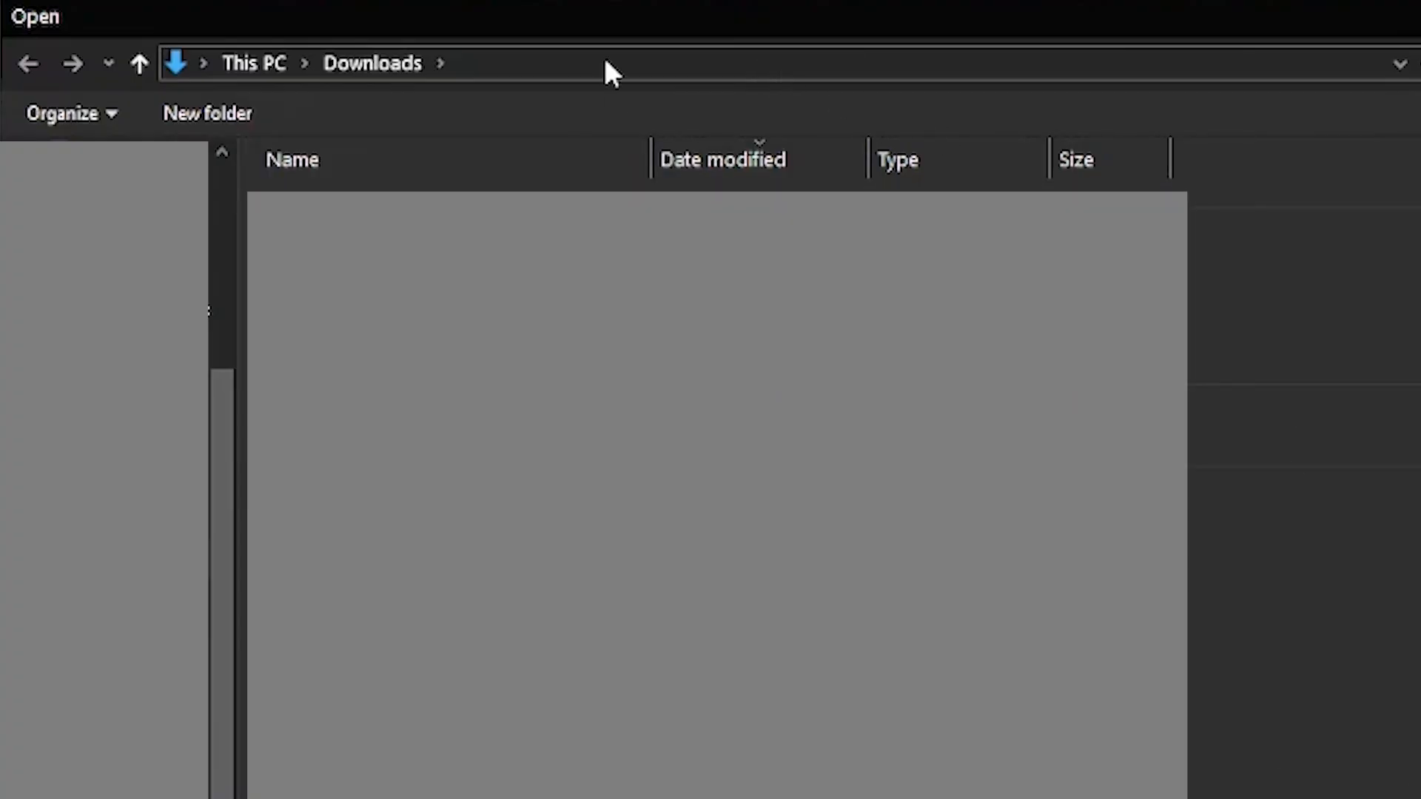
{"action": "type", "text": "K:\\STEAM\\steamapps\\common\\Jedi Academy\\GameData\\base"}
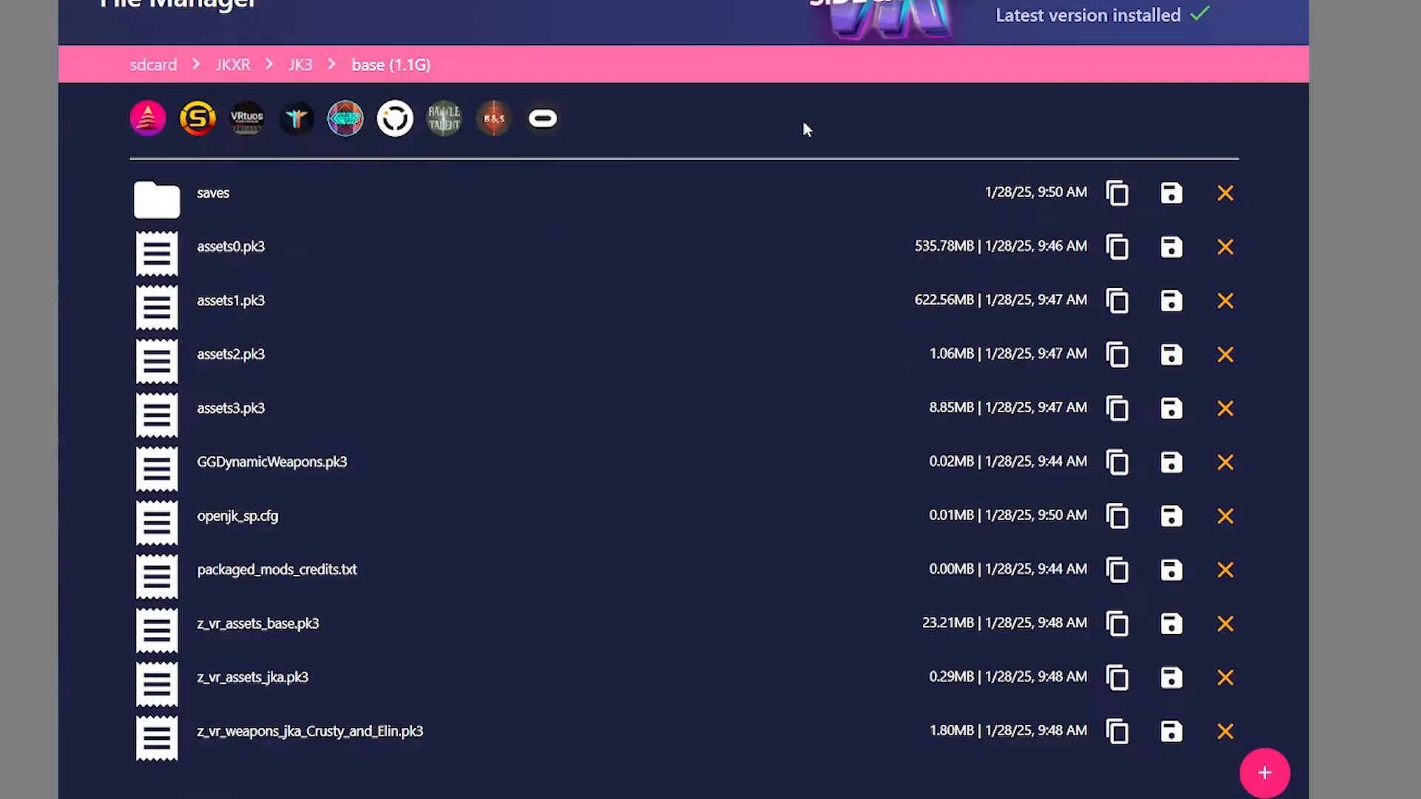
{"action": "mouse_move", "coordinate": [295, 591]}
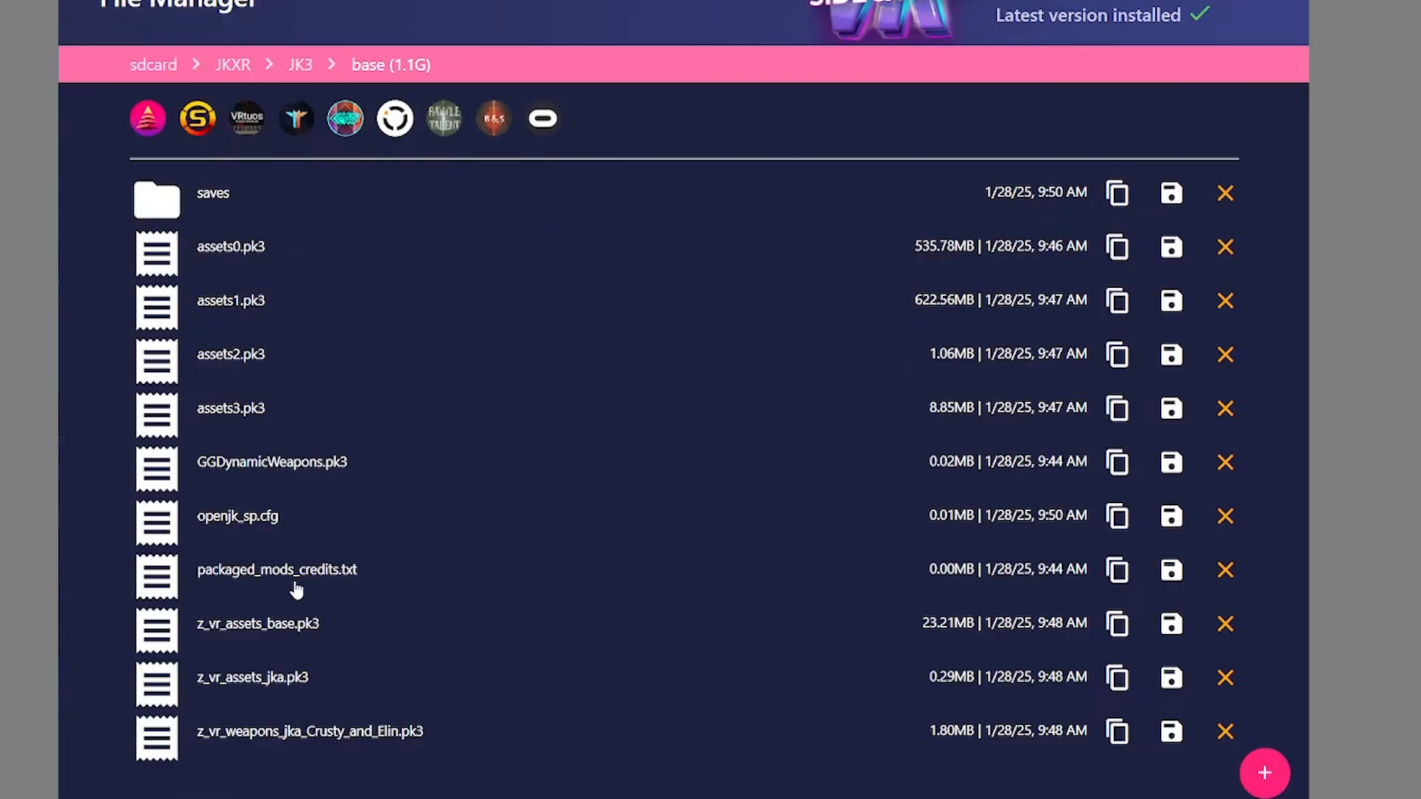
{"action": "mouse_move", "coordinate": [672, 575]}
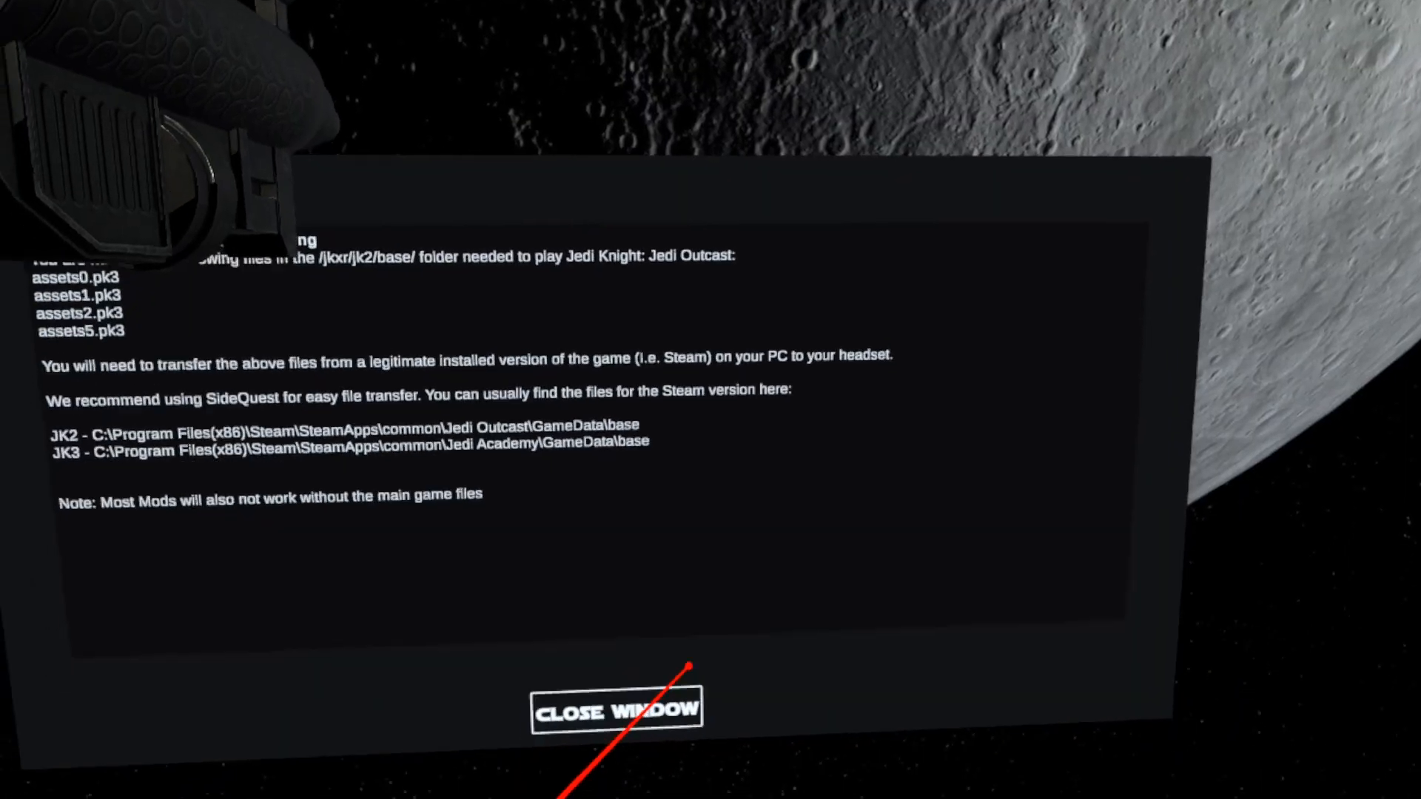
Step: Dismiss the missing-files notice and choose Jedi Knight: Jedi Academy as the game to start
{"action": "left_click", "coordinate": [616, 709]}
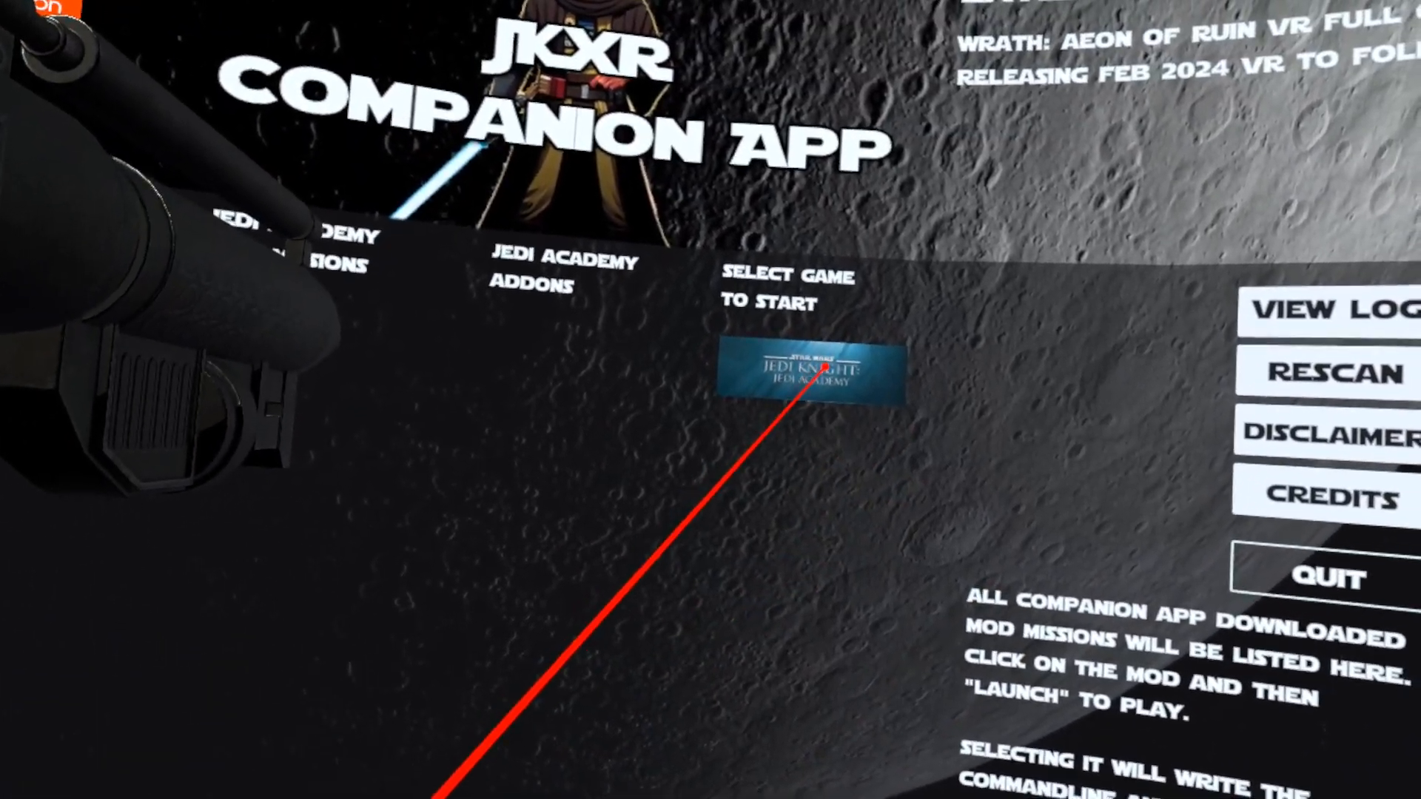
{"action": "left_click", "coordinate": [805, 371]}
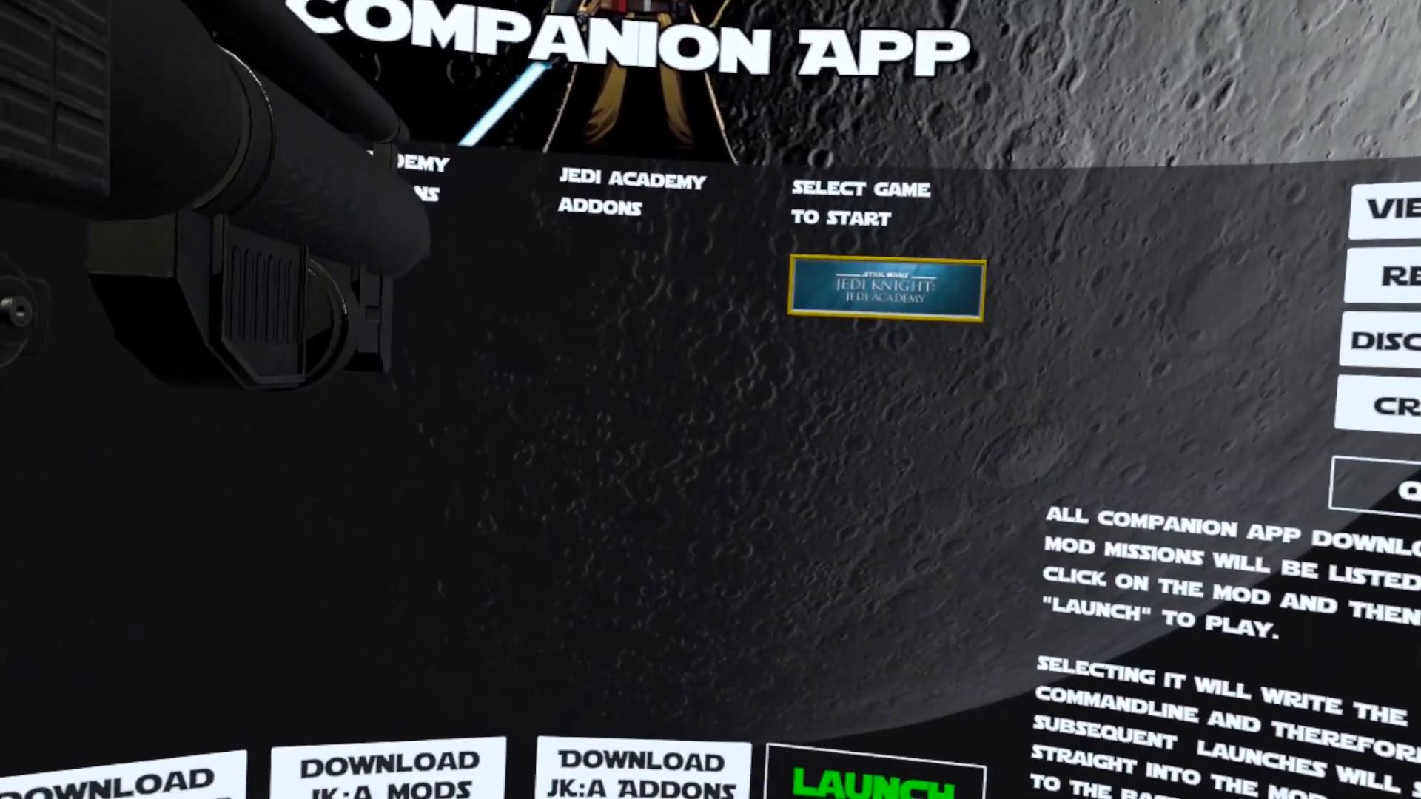